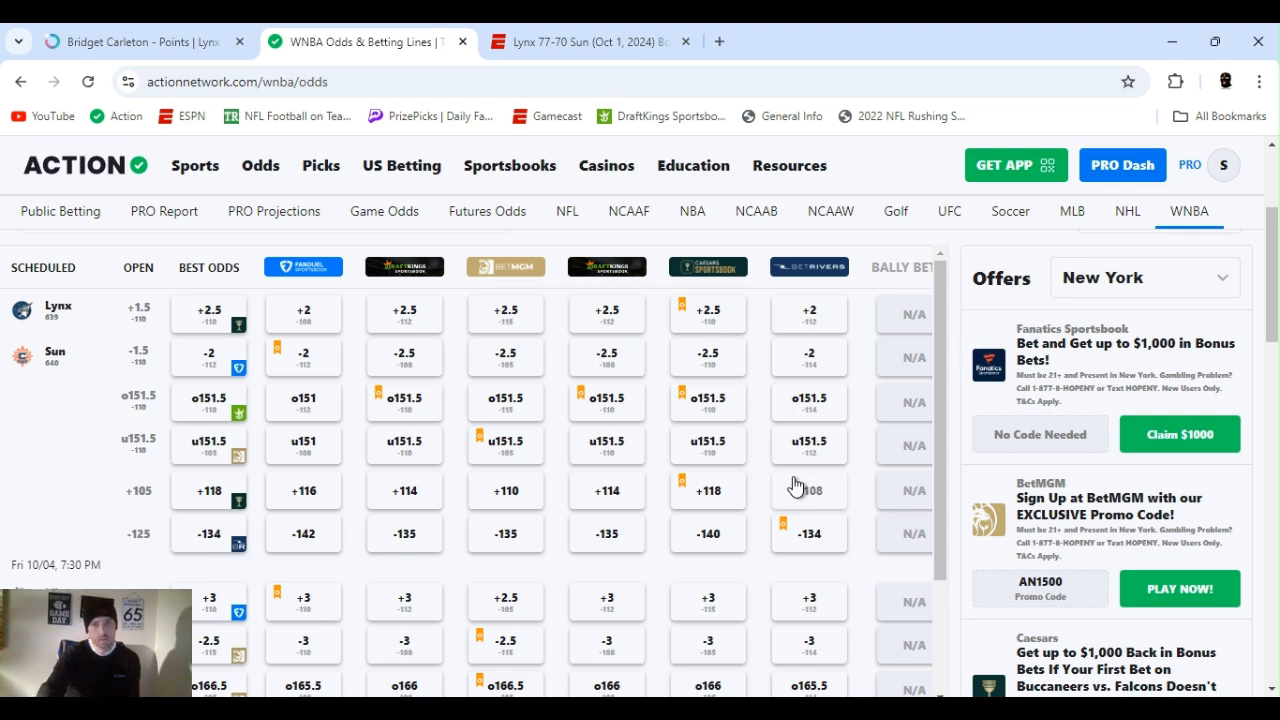
mouse_move(948, 384)
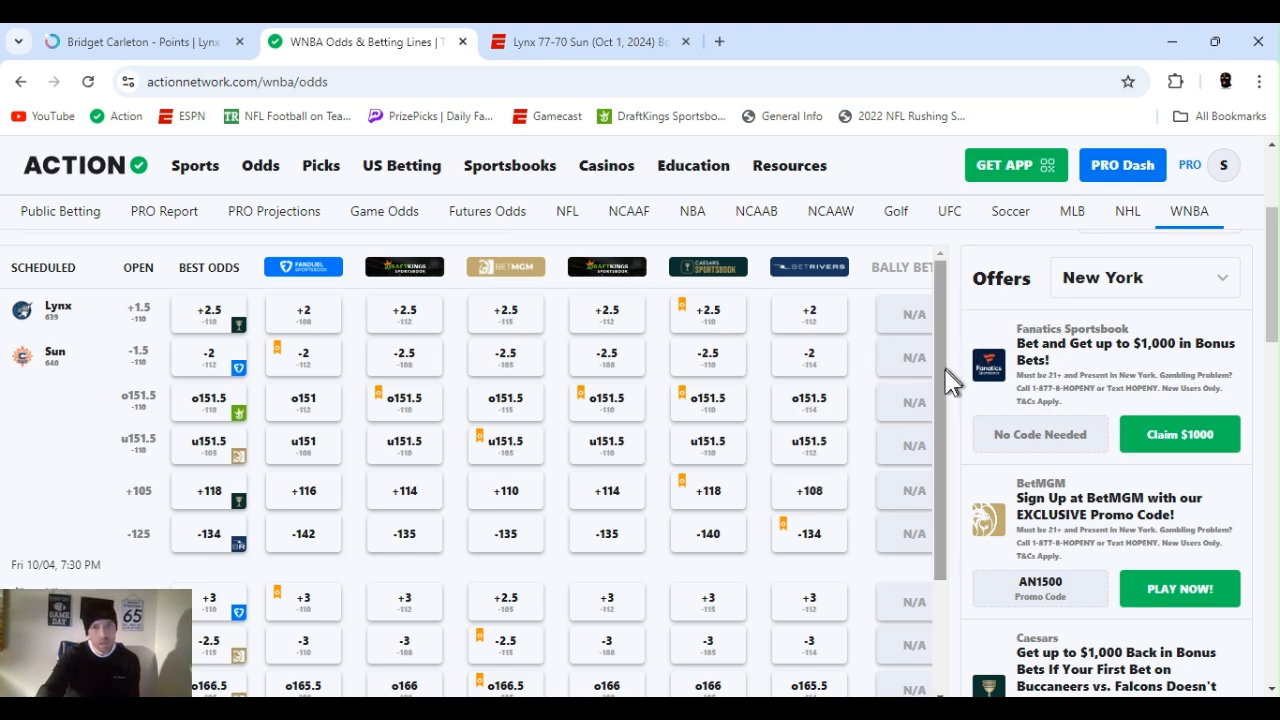
Step: Bring up Bridget Carleton's Points Over 9.5 prop page in Outlier
scroll("down", 3)
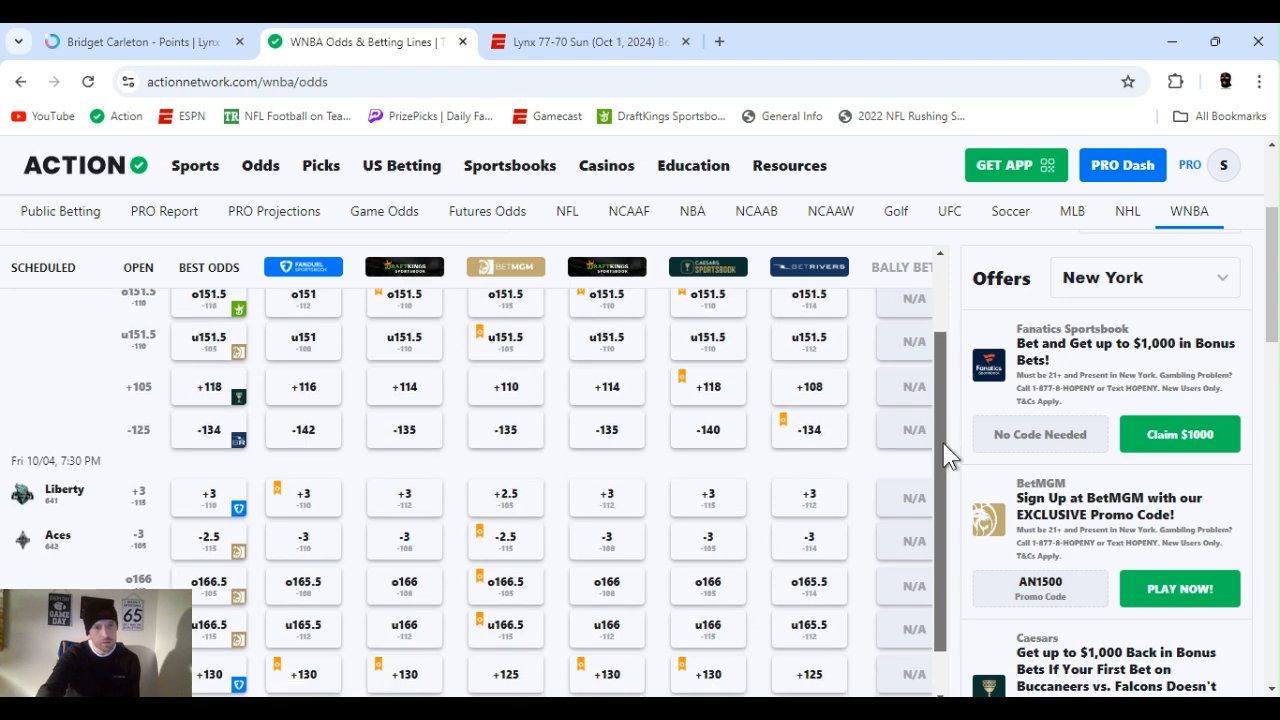
scroll("down", 3)
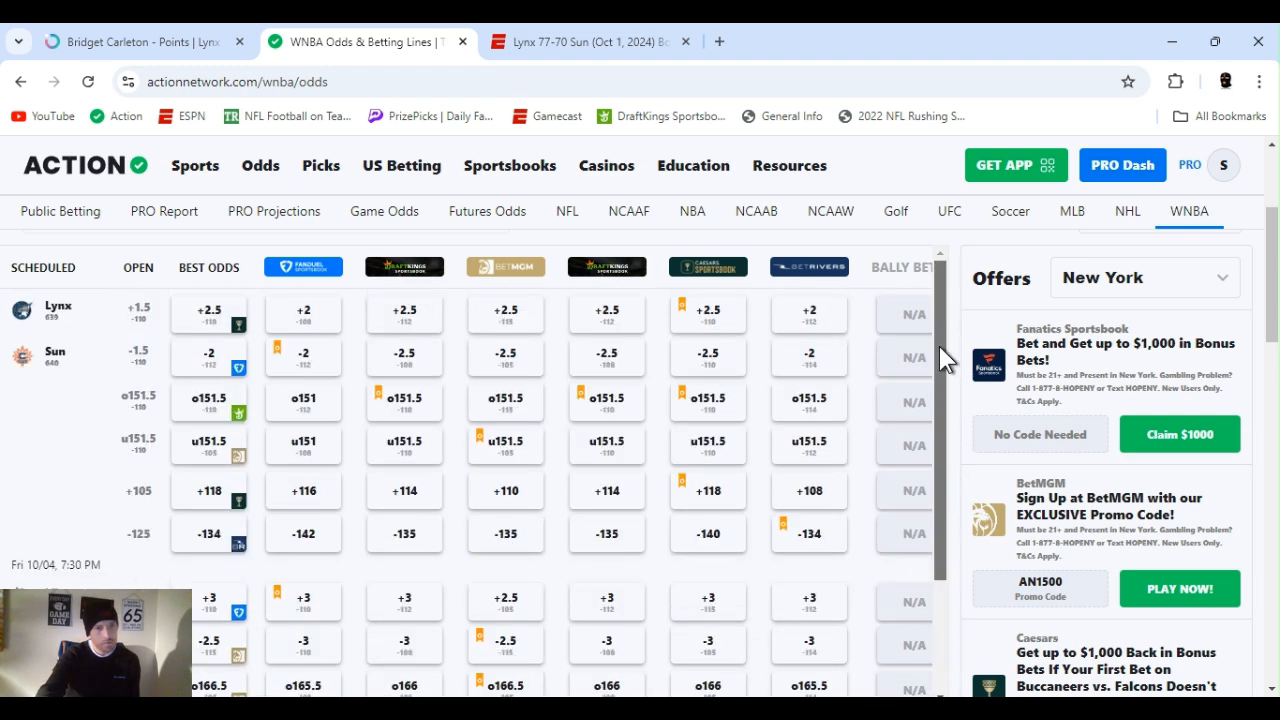
scroll("down", 3)
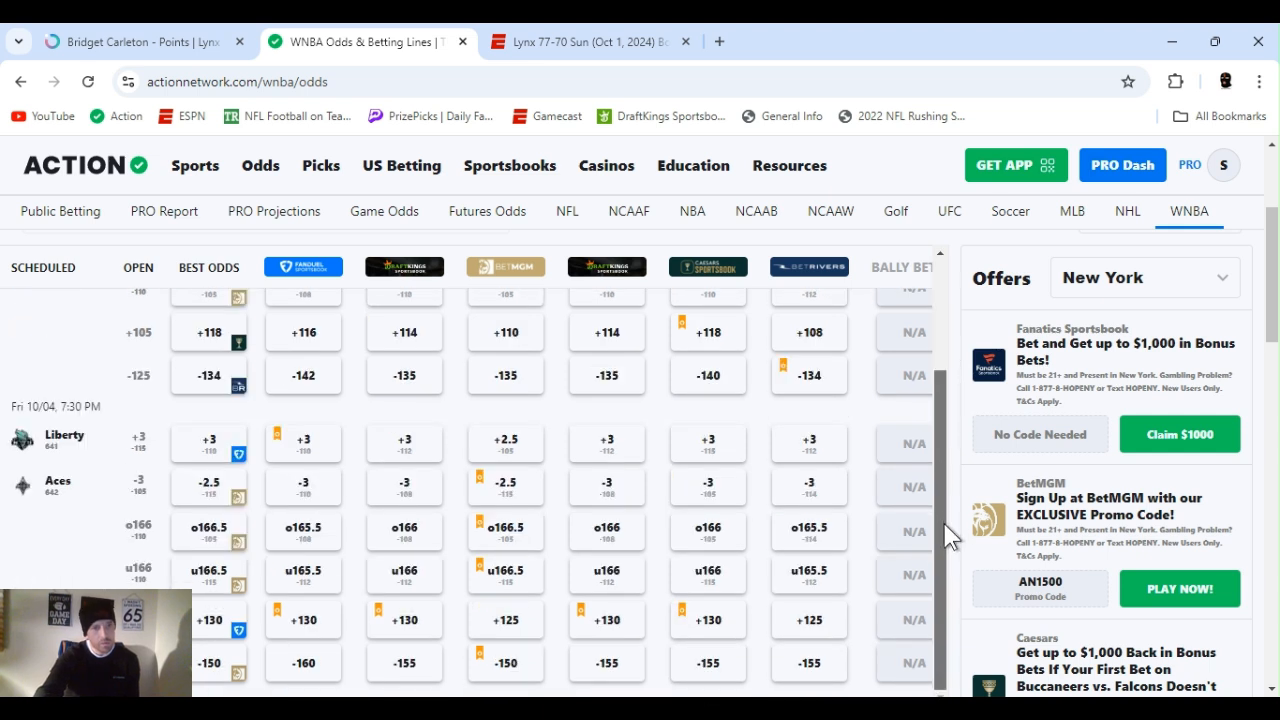
mouse_move(824, 684)
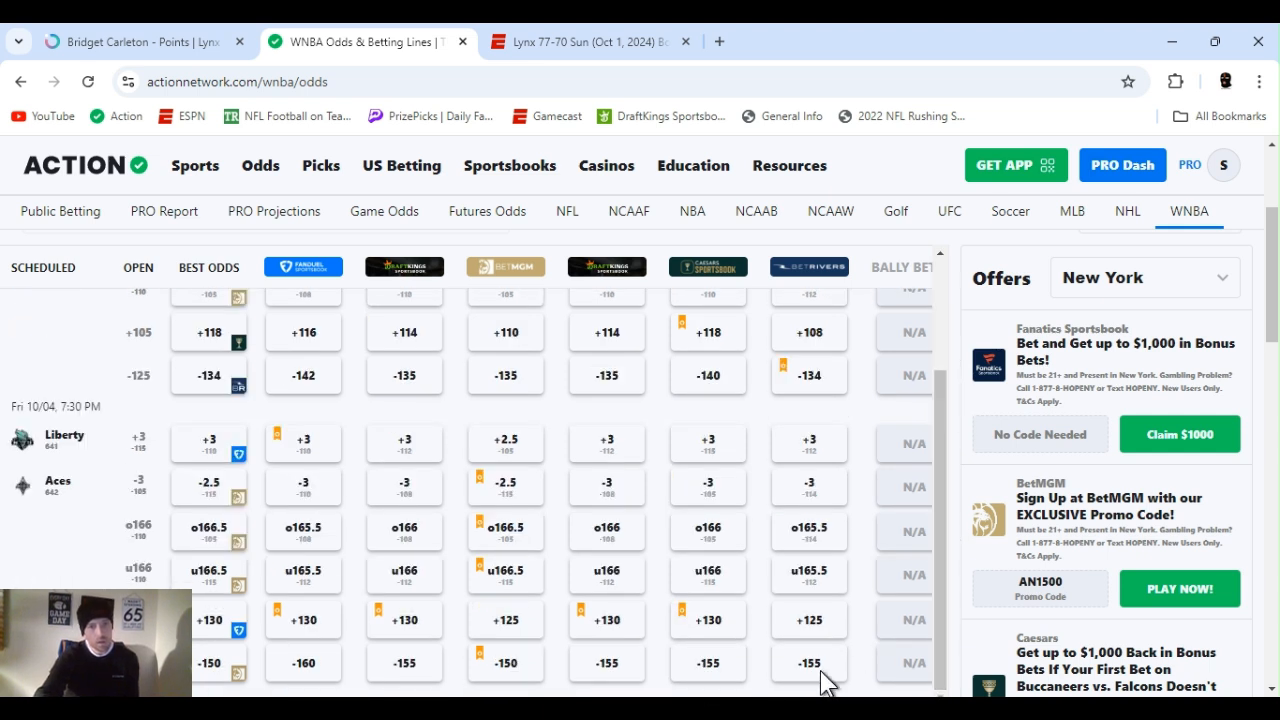
mouse_move(376, 418)
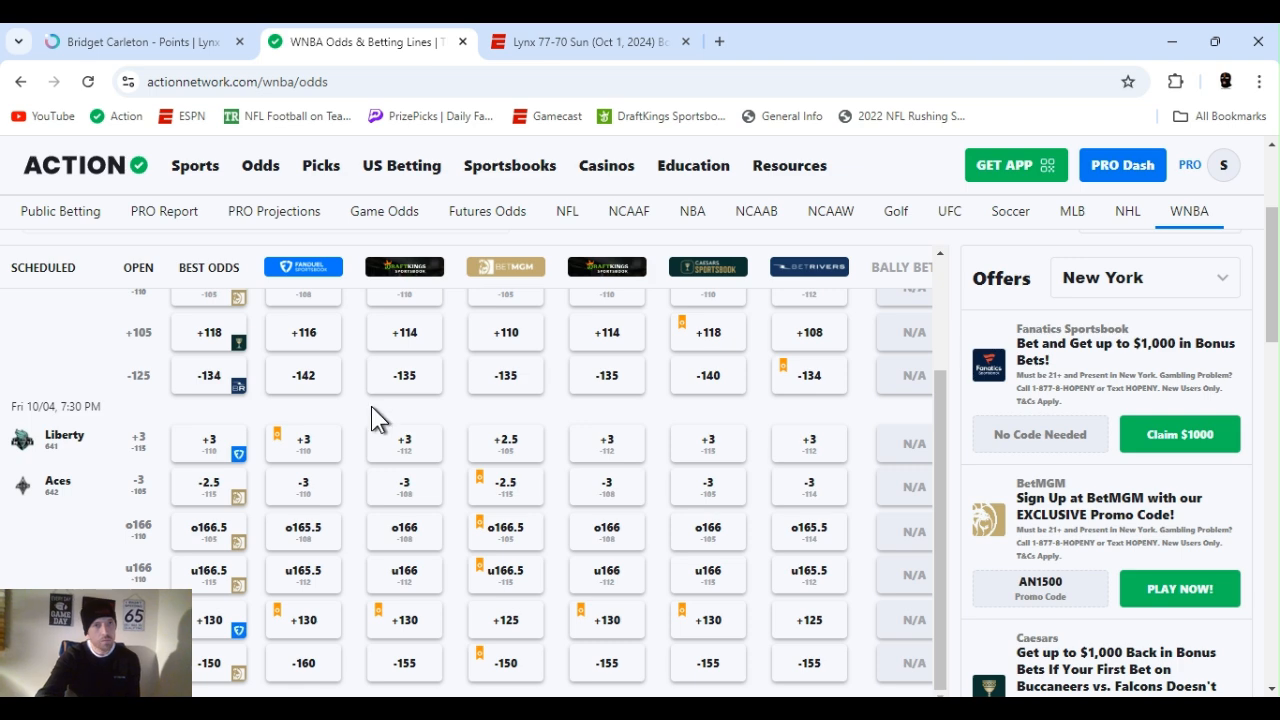
left_click(140, 40)
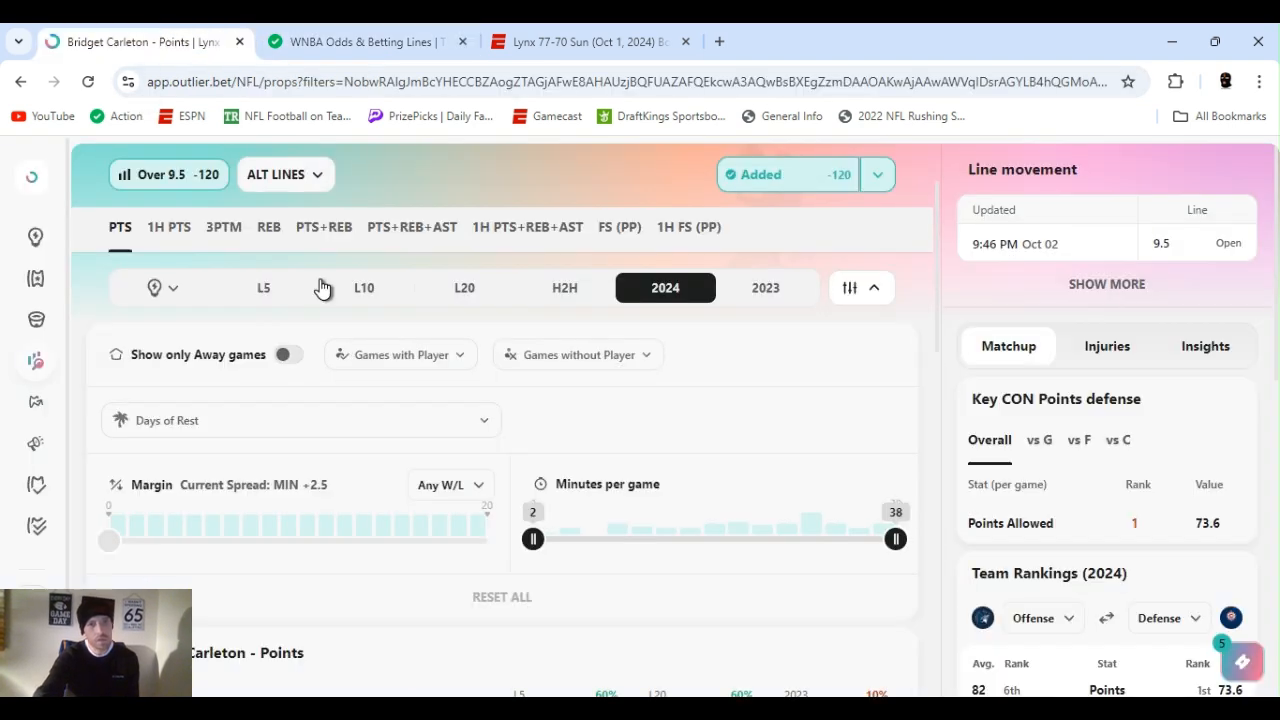
mouse_move(824, 308)
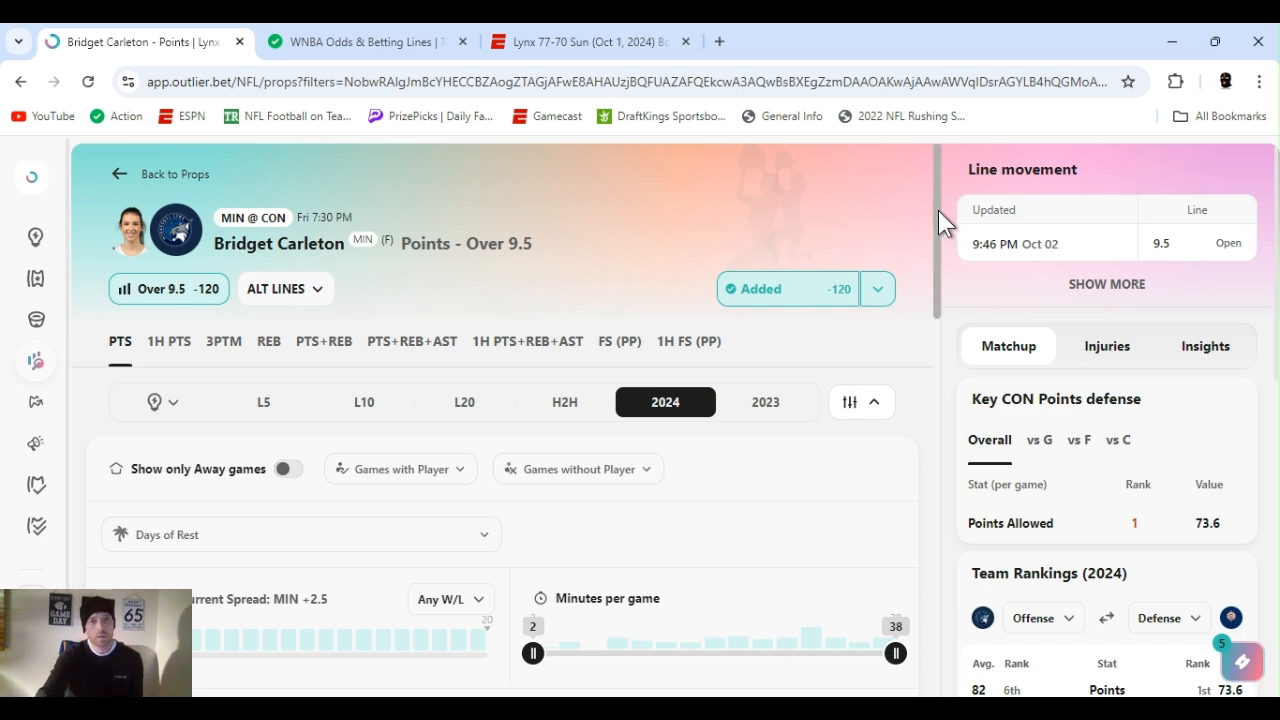
scroll("down", 3)
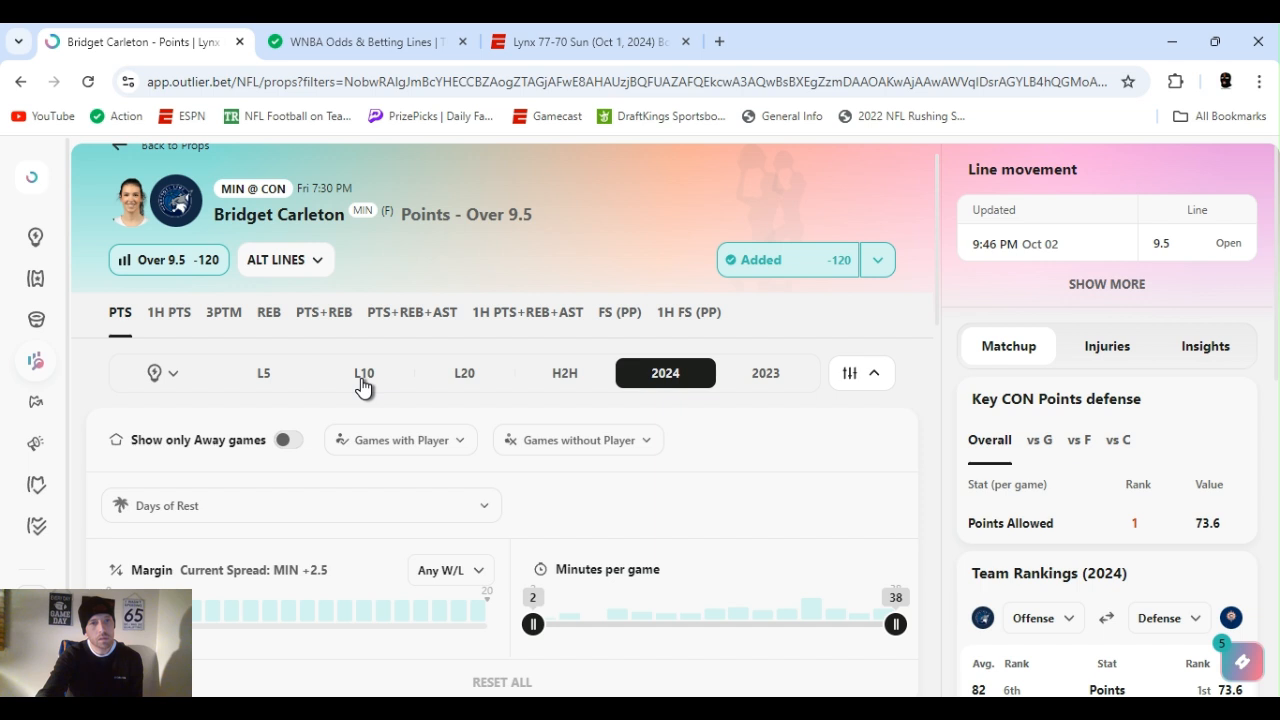
Step: Limit her hit-rate stats to the last 10 games (L10) and review the chart
left_click(364, 374)
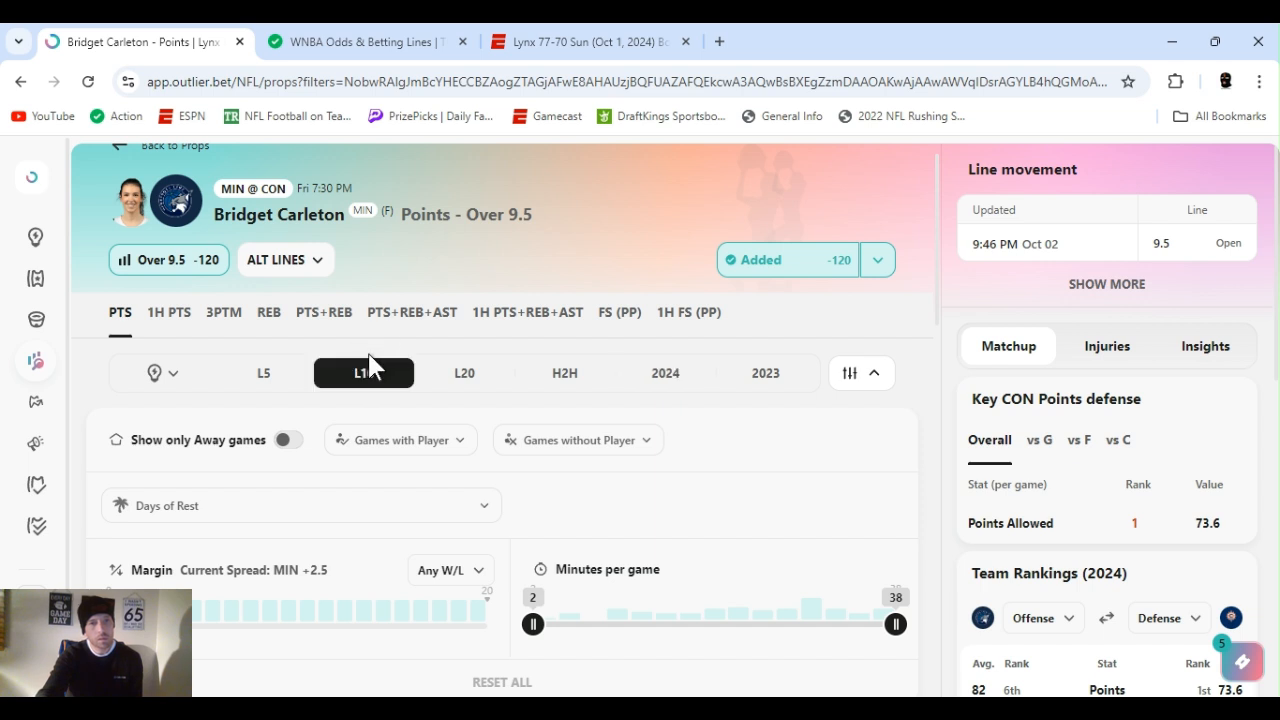
left_click(364, 372)
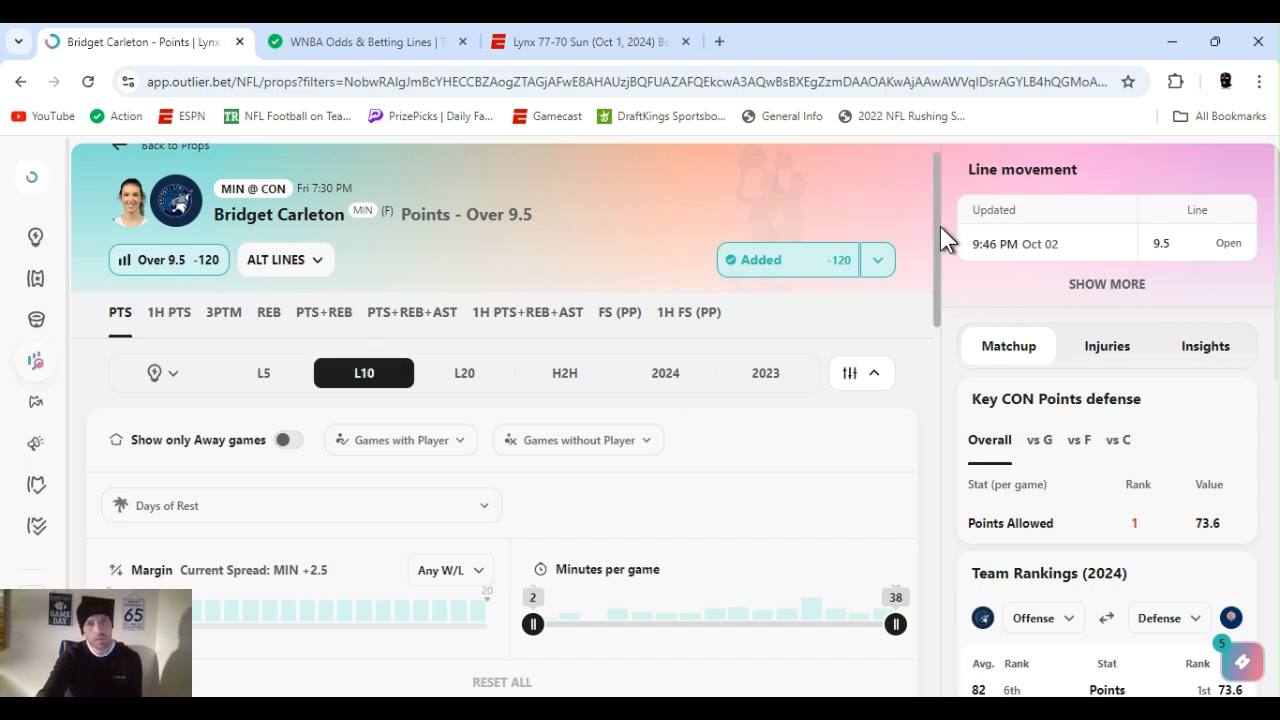
scroll("down", 3)
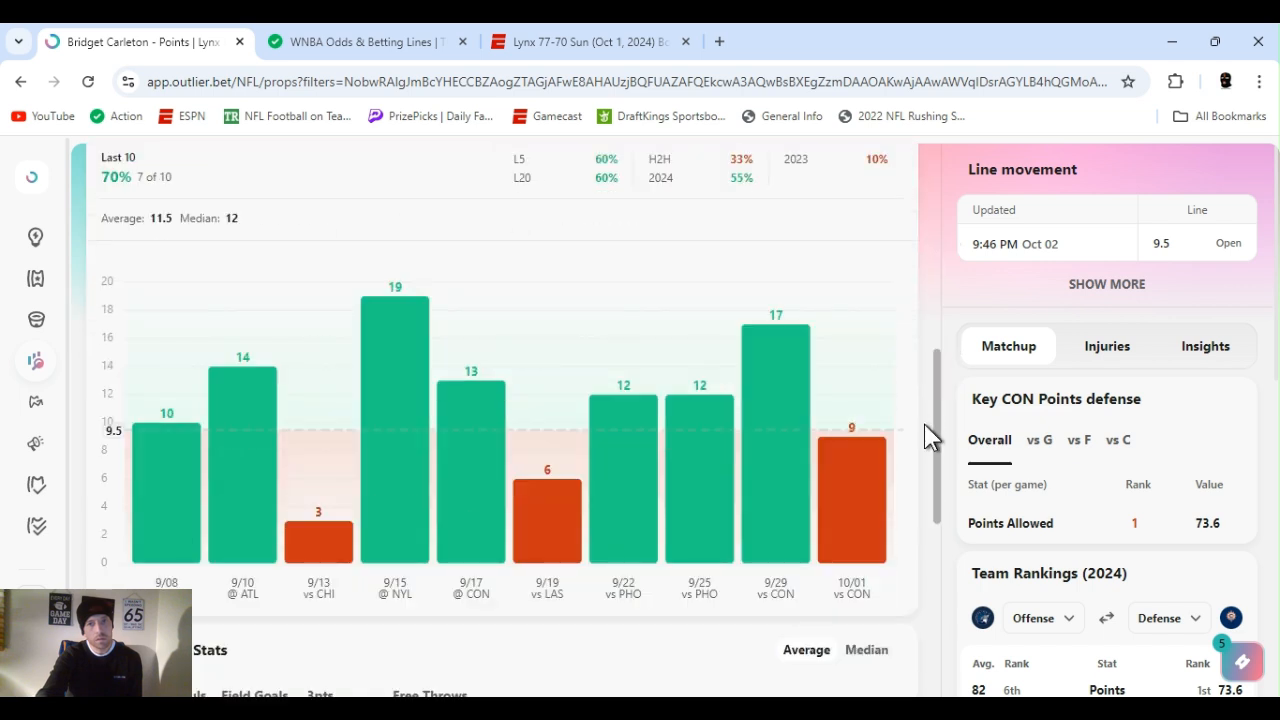
scroll("down", 3)
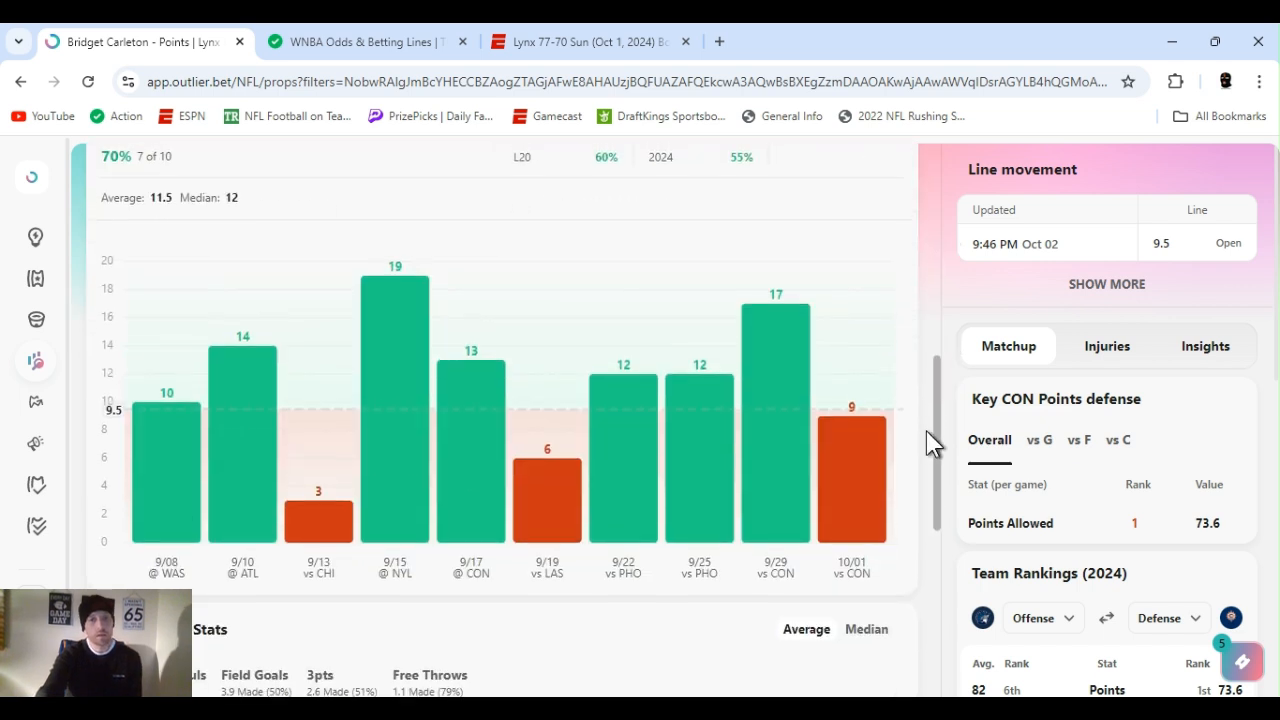
scroll("down", 3)
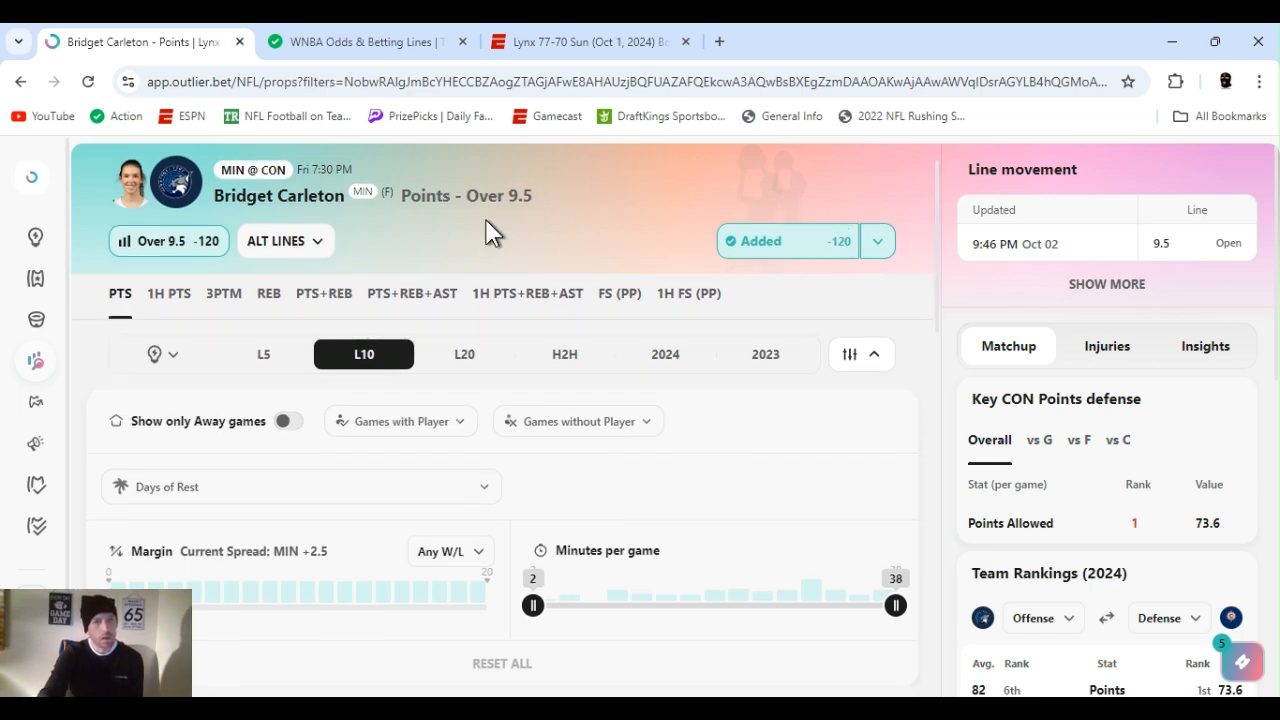
Step: Turn on the 'Show only Away games' filter for her stats
left_click(286, 420)
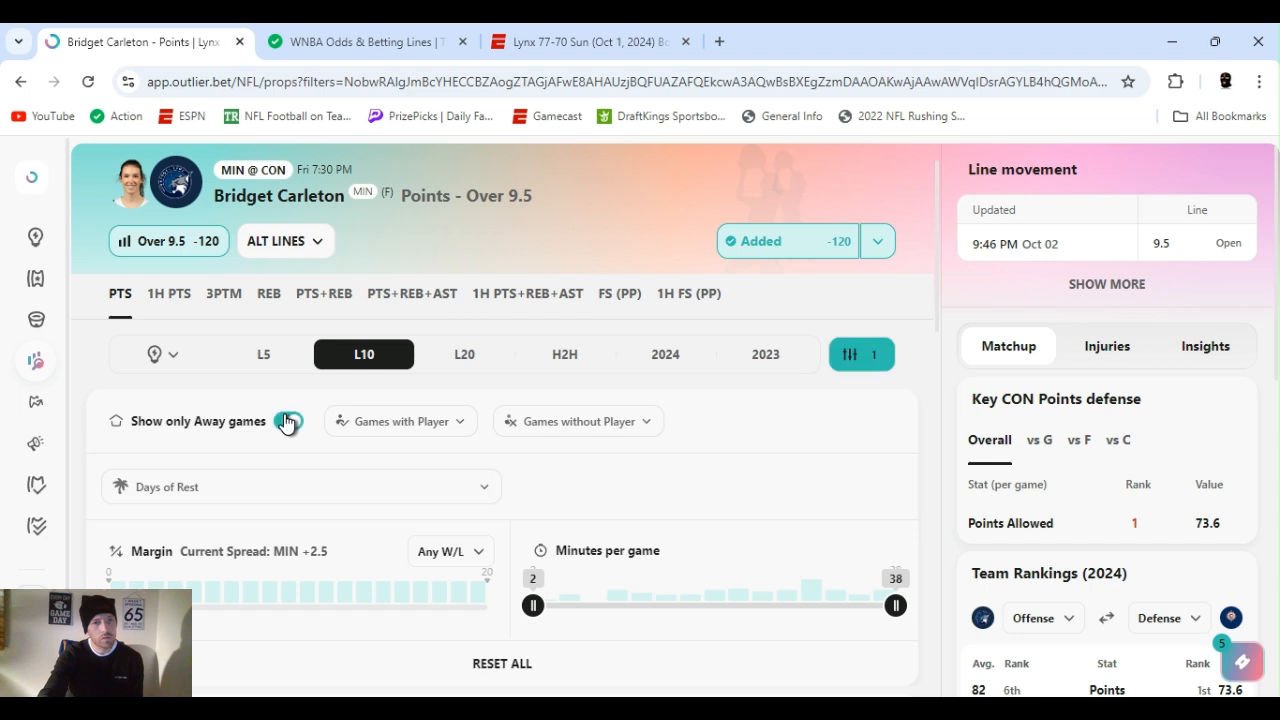
left_click(288, 420)
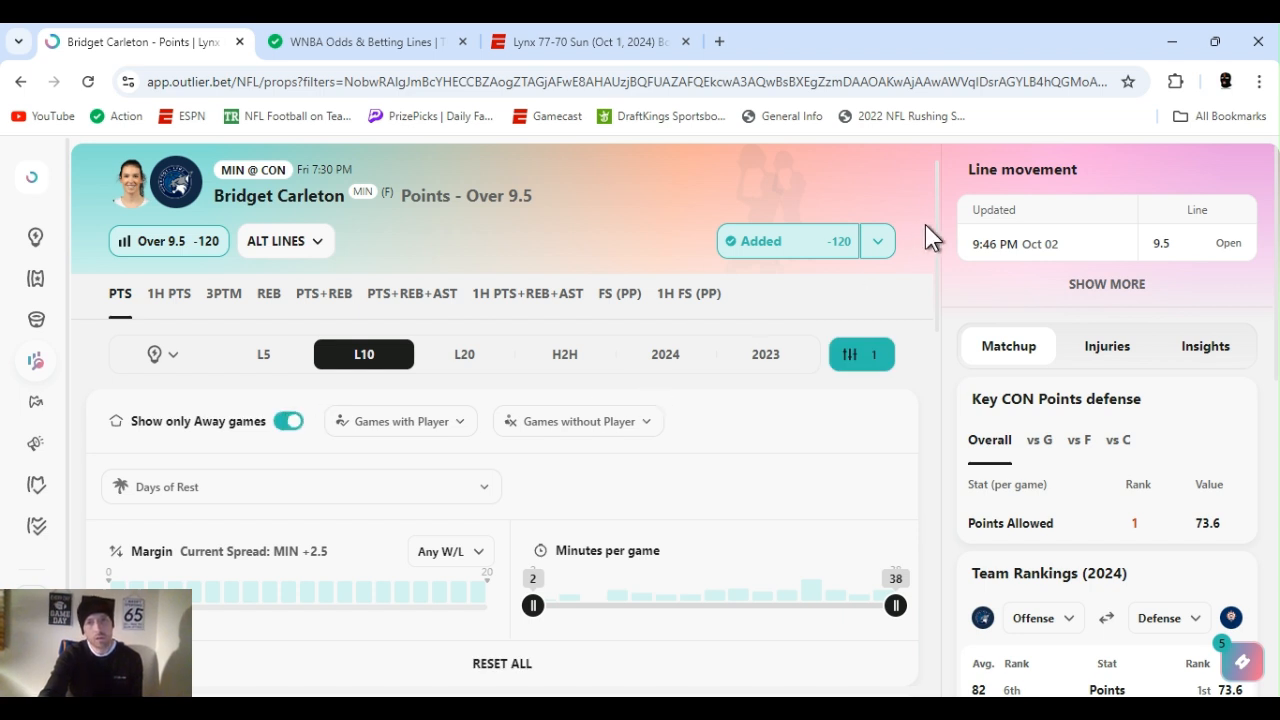
mouse_move(938, 284)
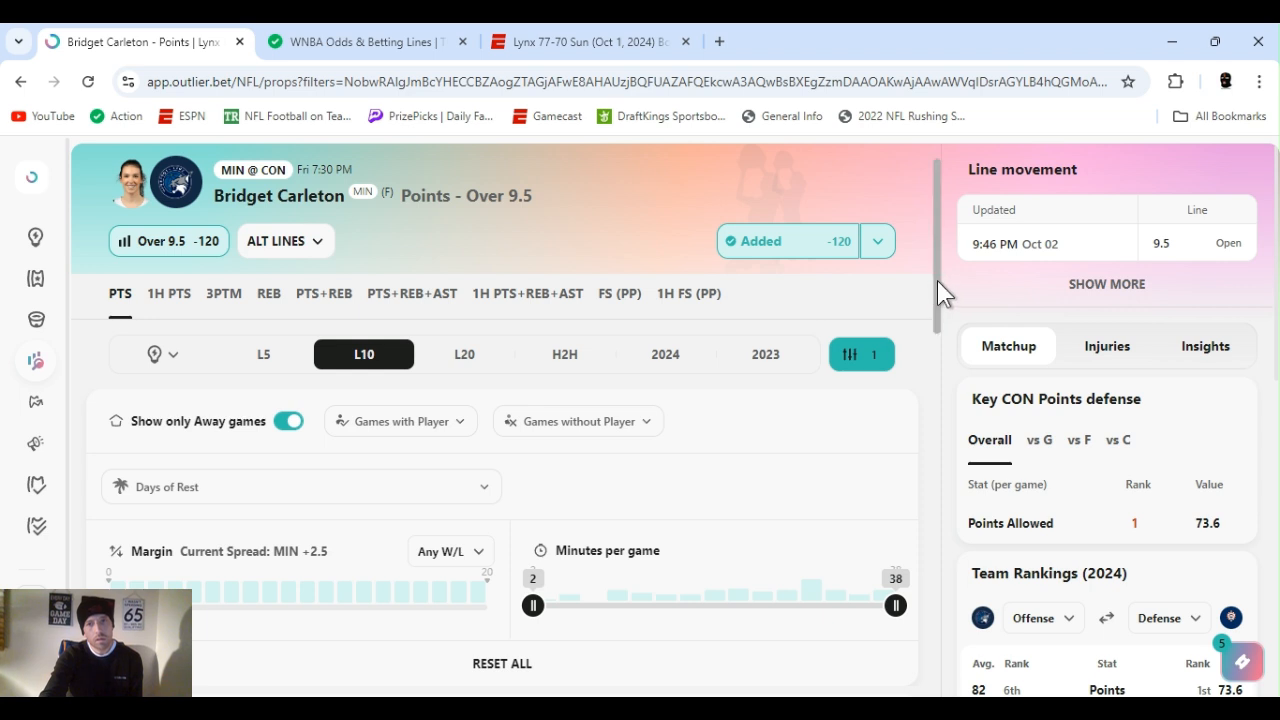
scroll("down", 3)
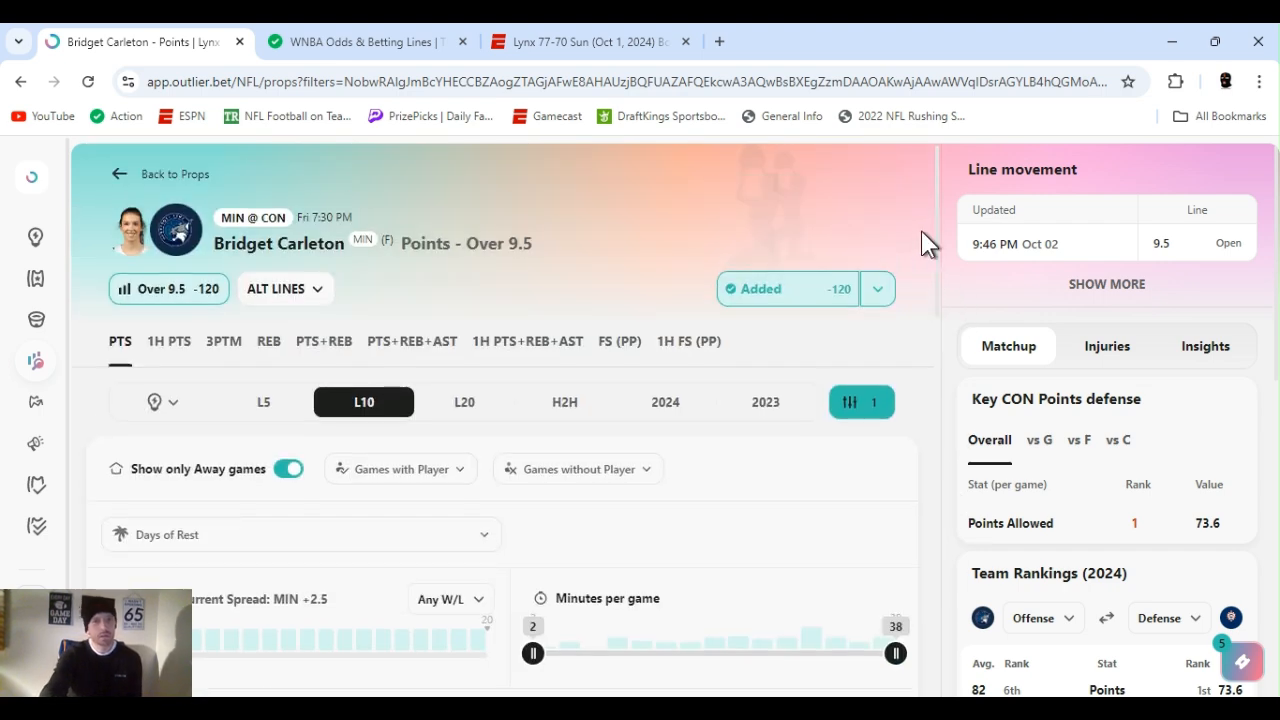
mouse_move(880, 244)
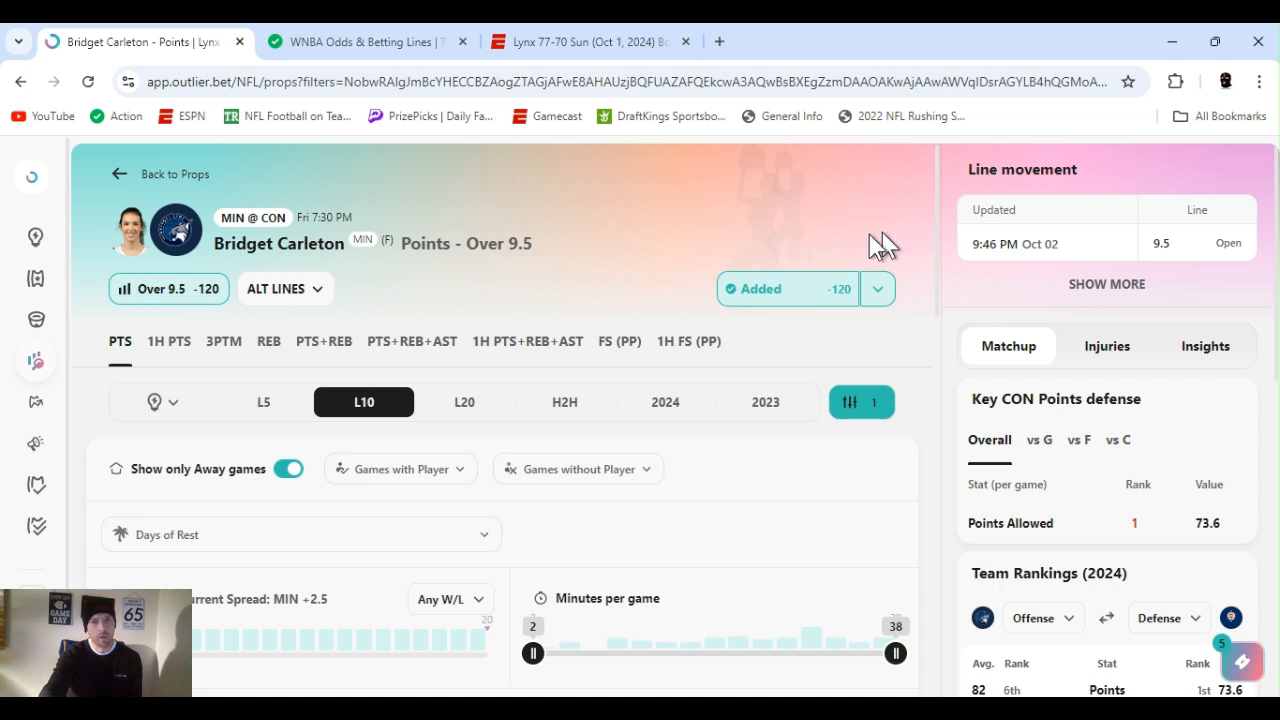
mouse_move(690, 264)
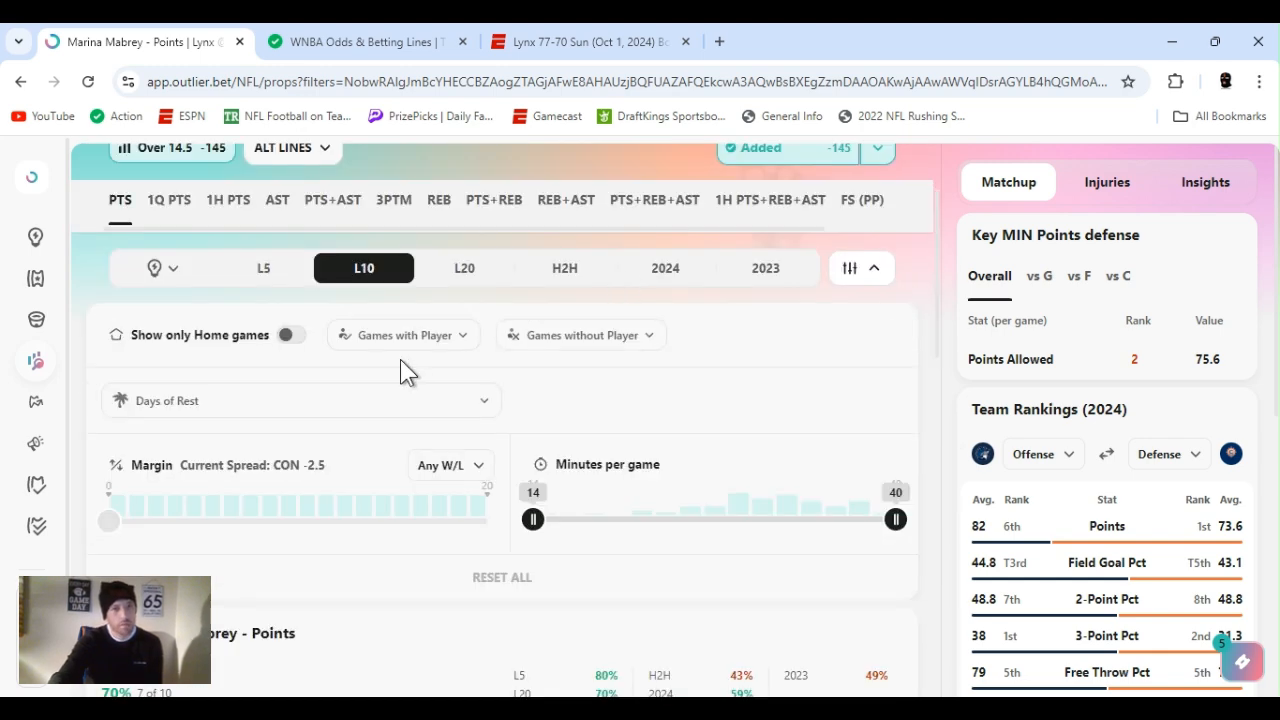
Step: Switch Marina Mabrey's Points Over 14.5 hit-rate view to her 2024 season games
left_click(264, 268)
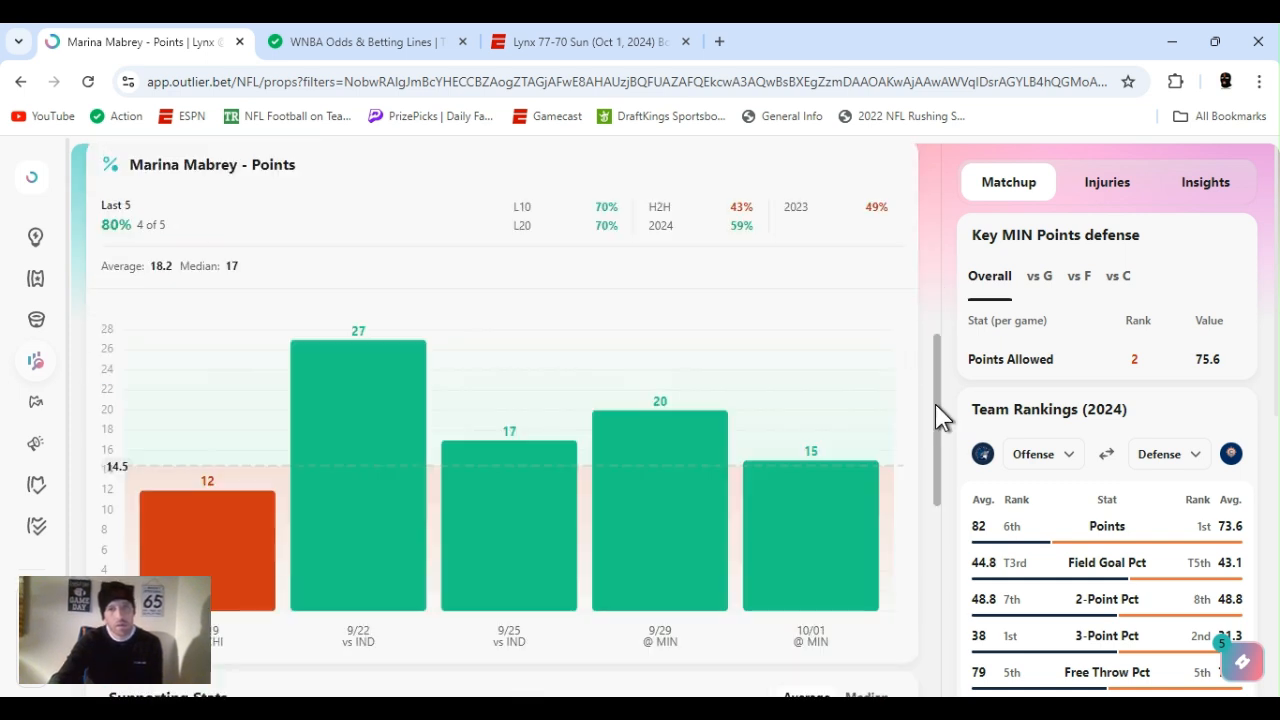
scroll("down", 3)
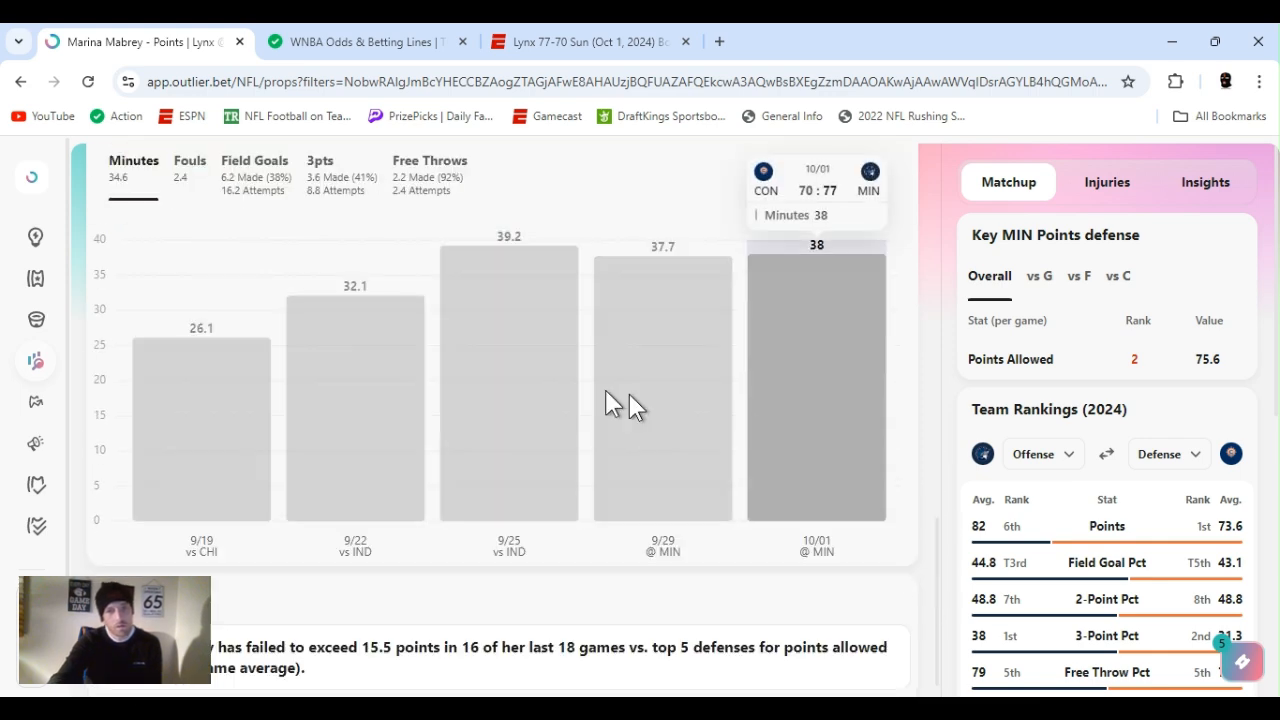
mouse_move(748, 344)
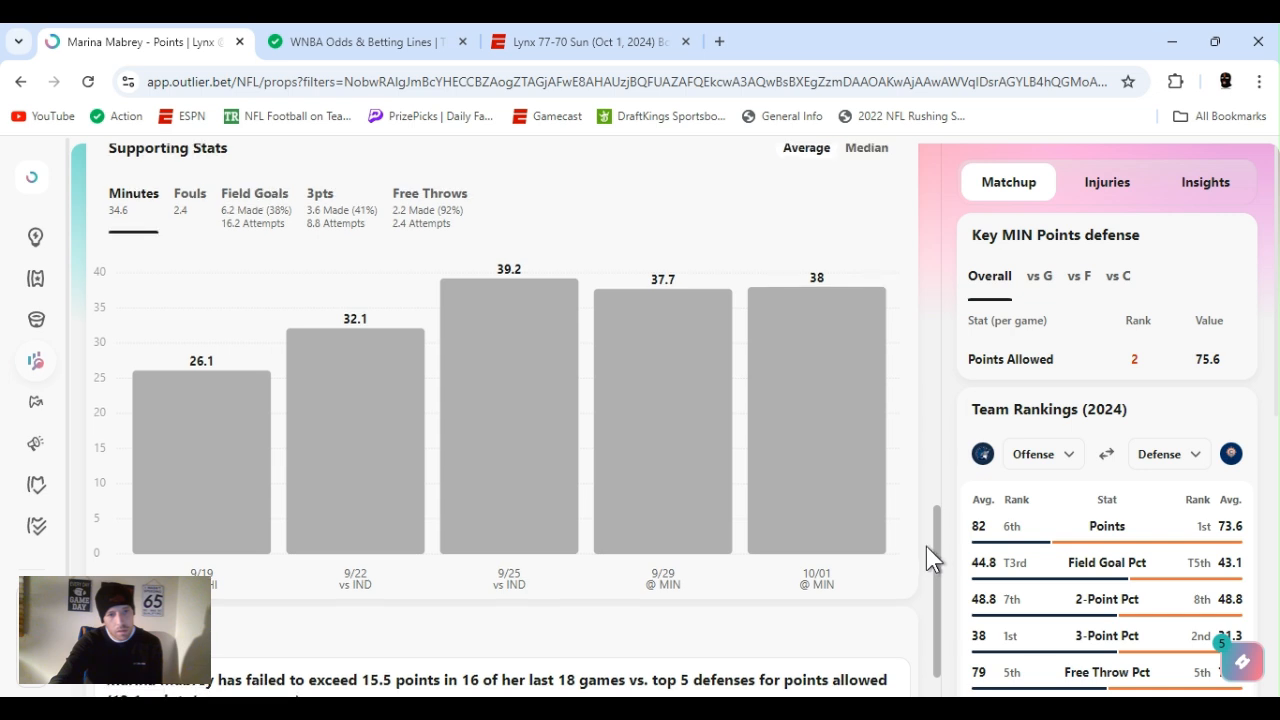
scroll("down", 3)
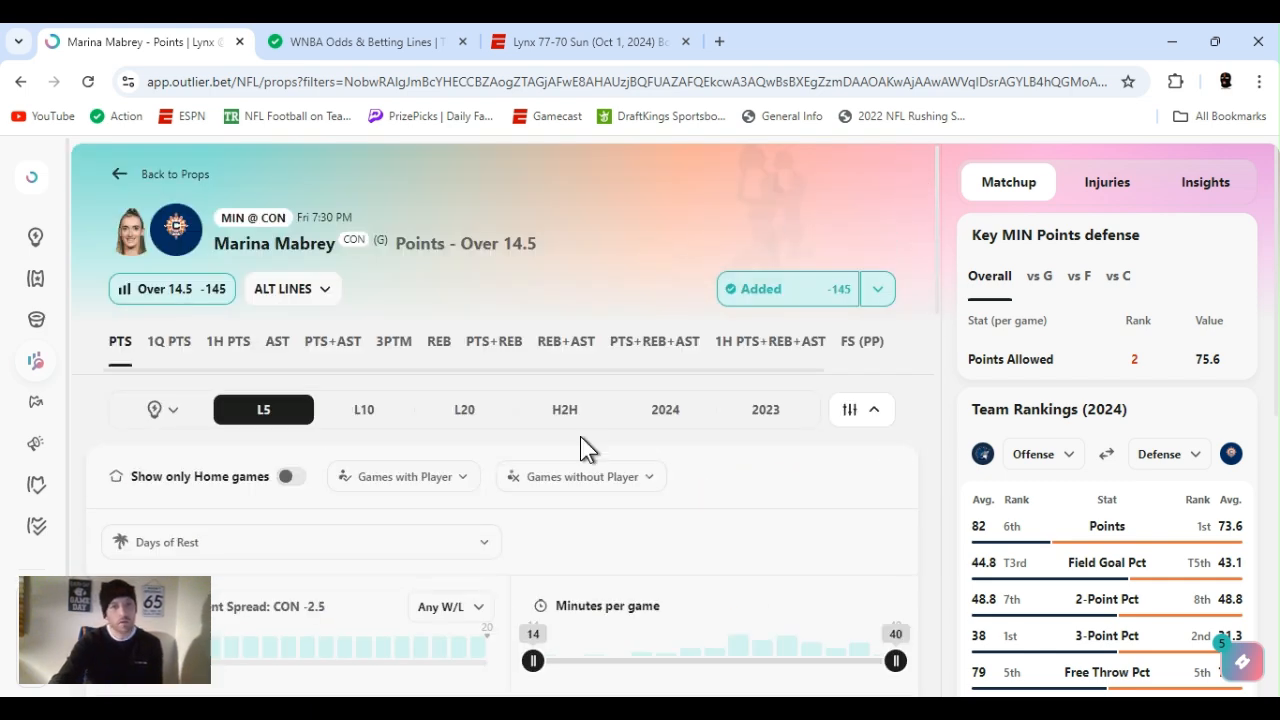
mouse_move(500, 332)
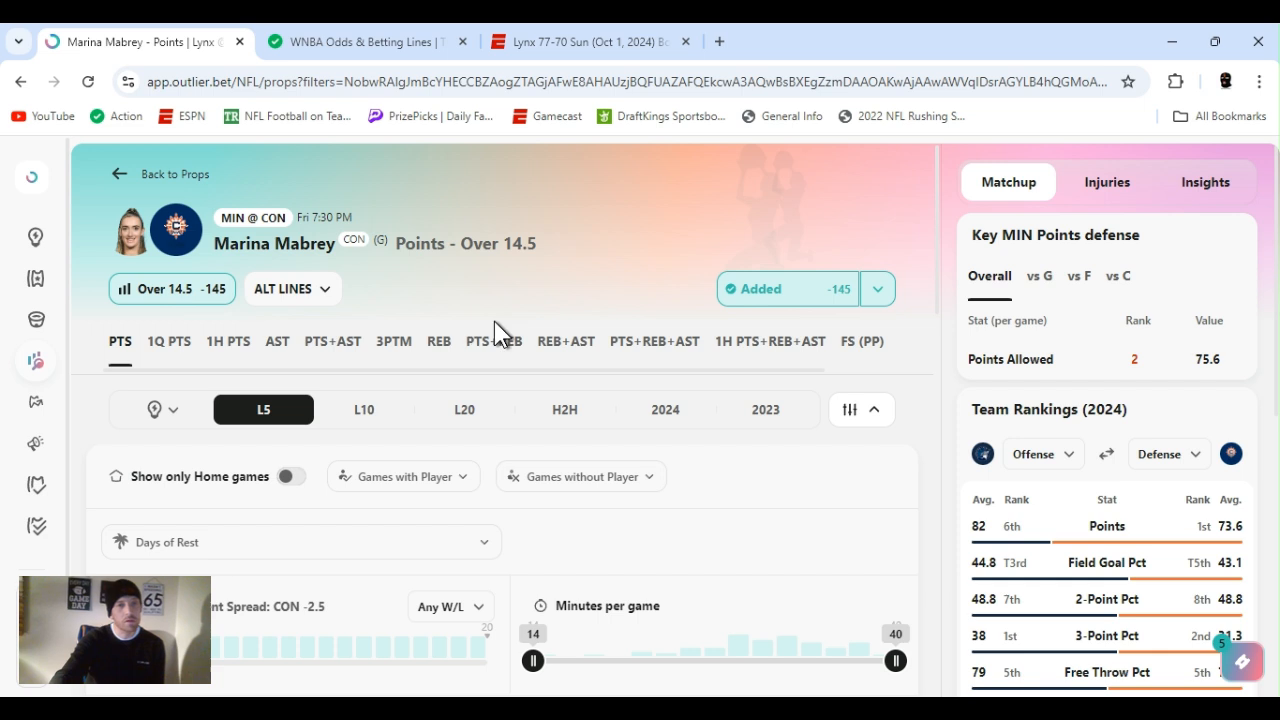
mouse_move(490, 318)
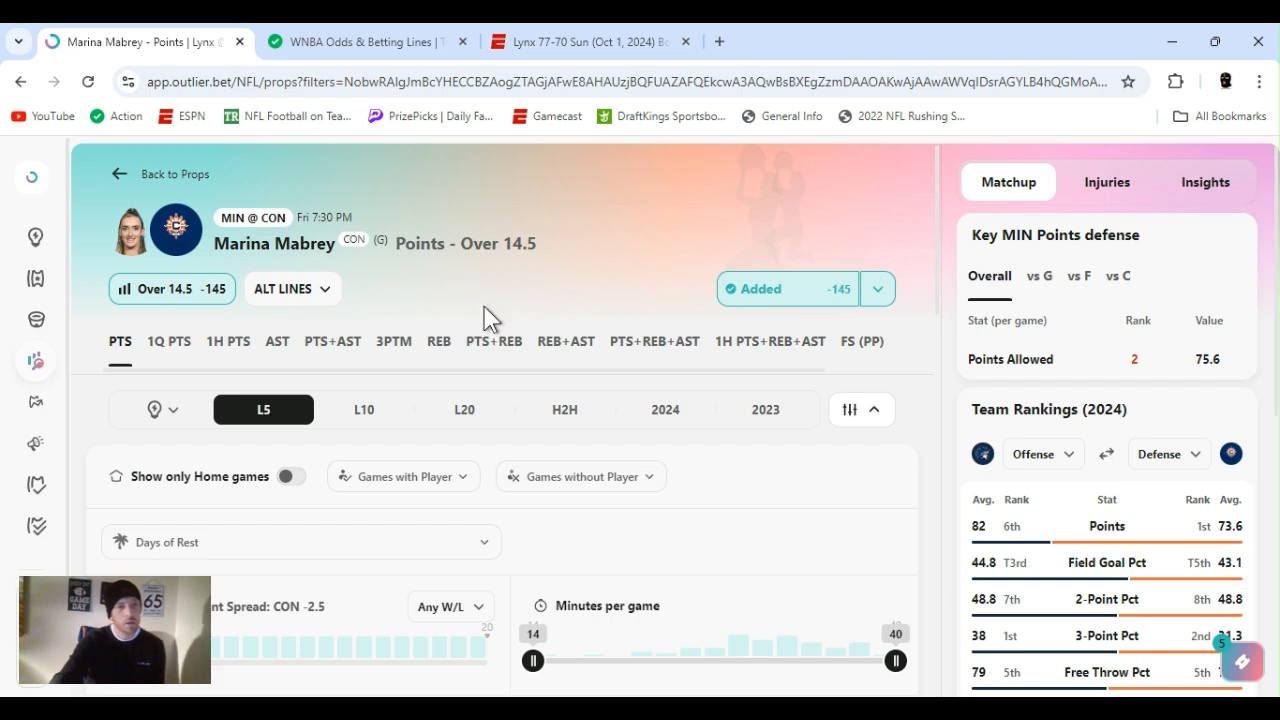
mouse_move(636, 420)
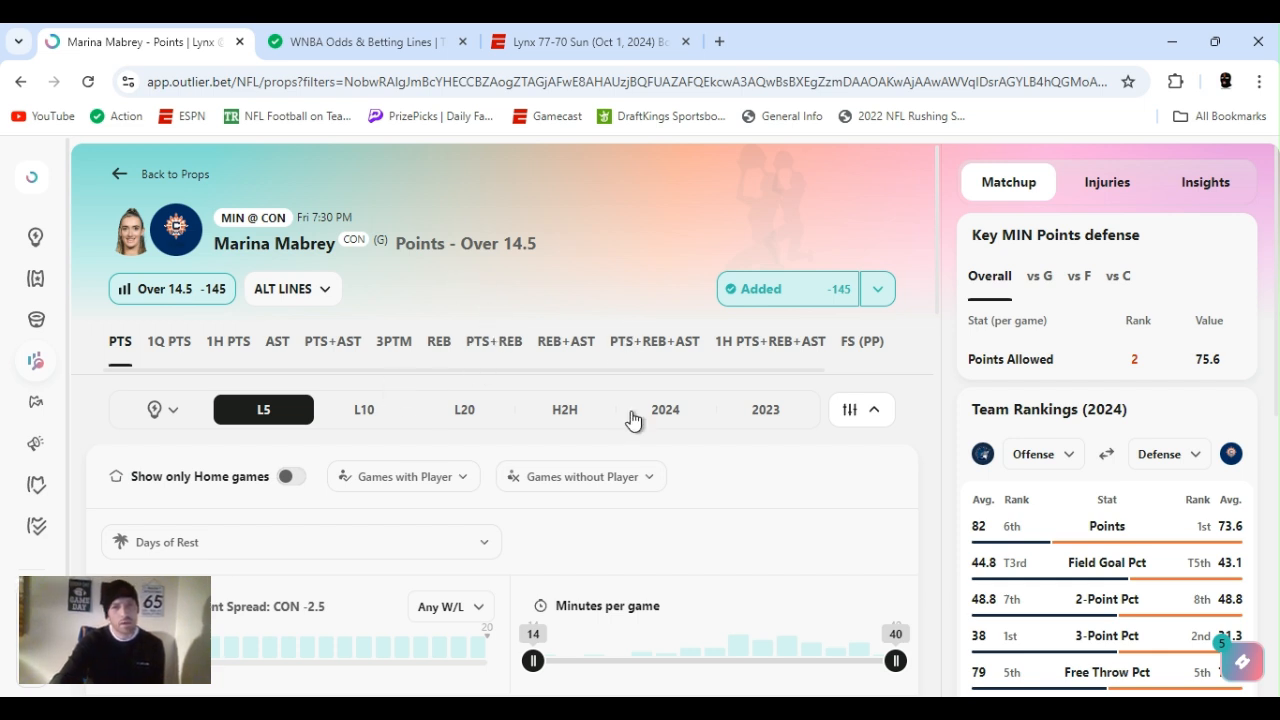
left_click(664, 408)
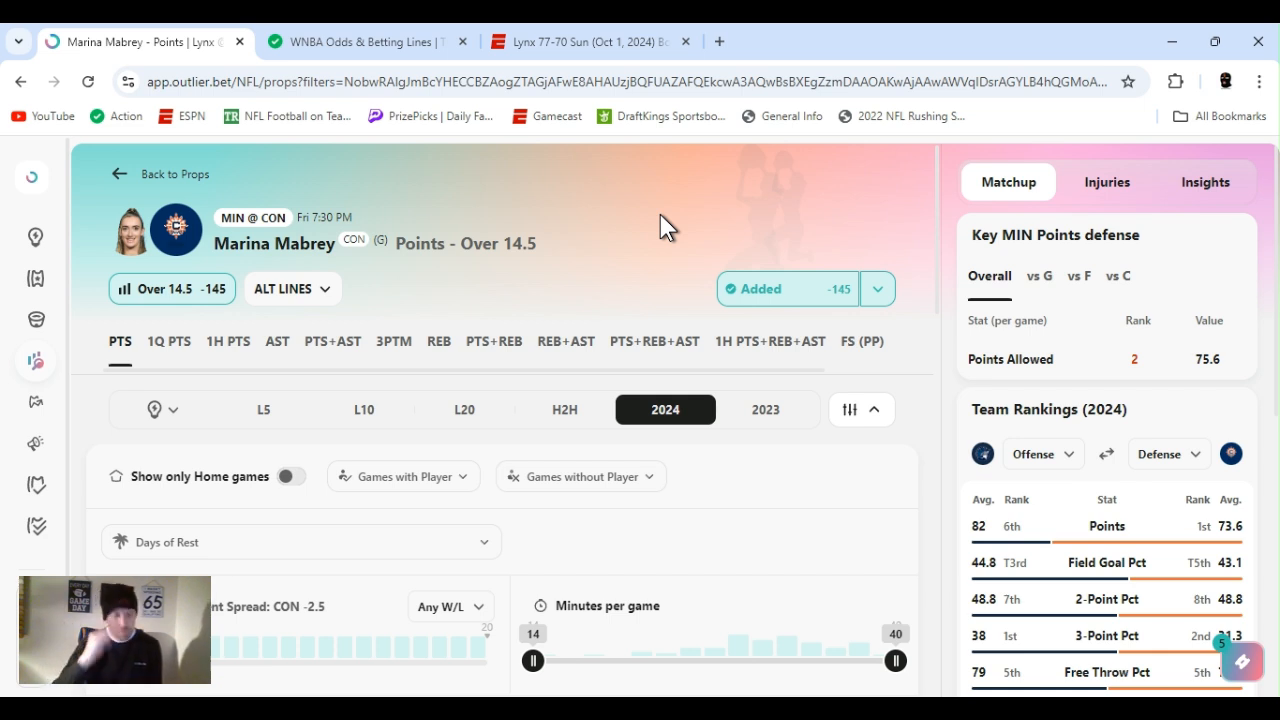
mouse_move(760, 590)
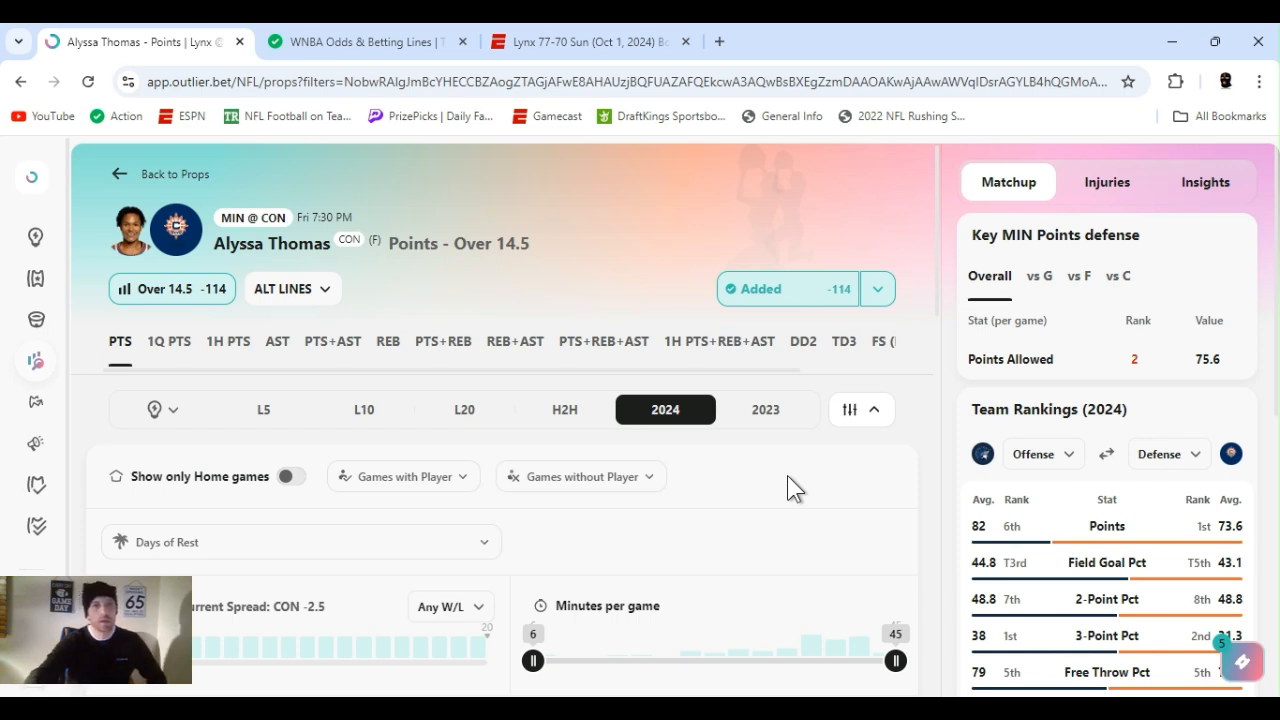
Step: Check Alyssa Thomas's Over 14.5 odds across sportsbooks, then limit the chart to L5
left_click(876, 288)
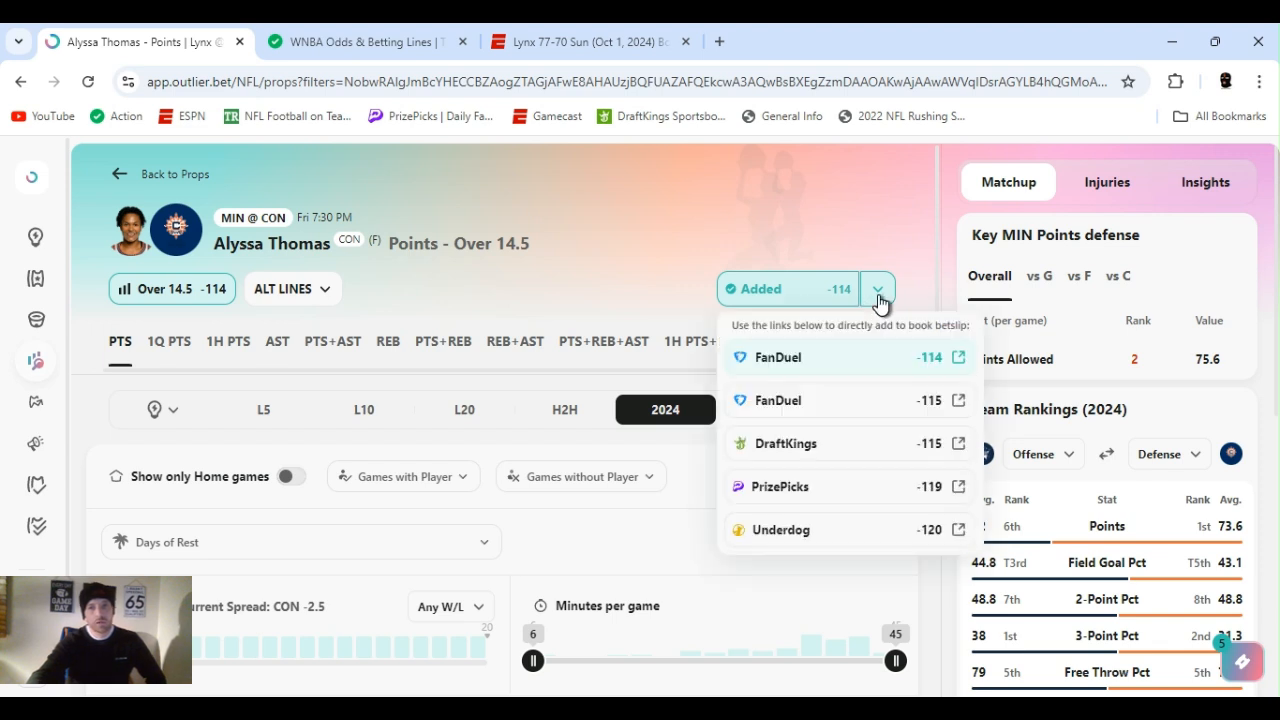
left_click(876, 288)
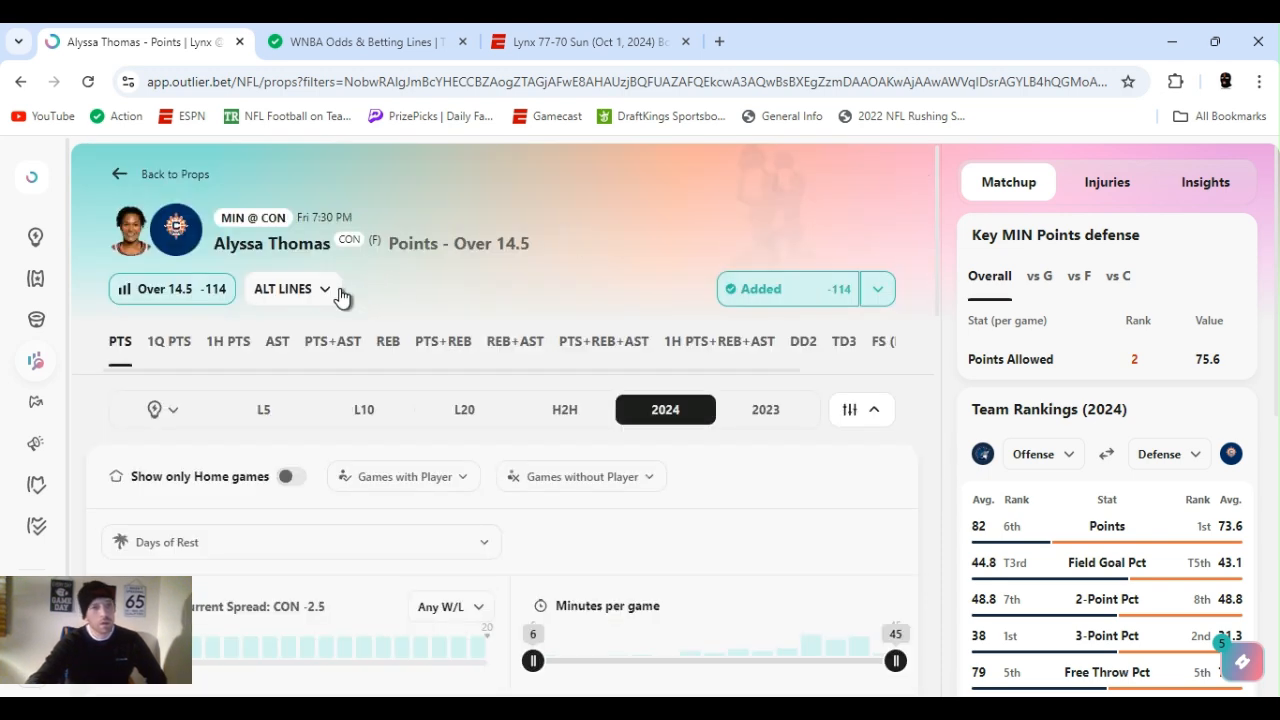
mouse_move(294, 414)
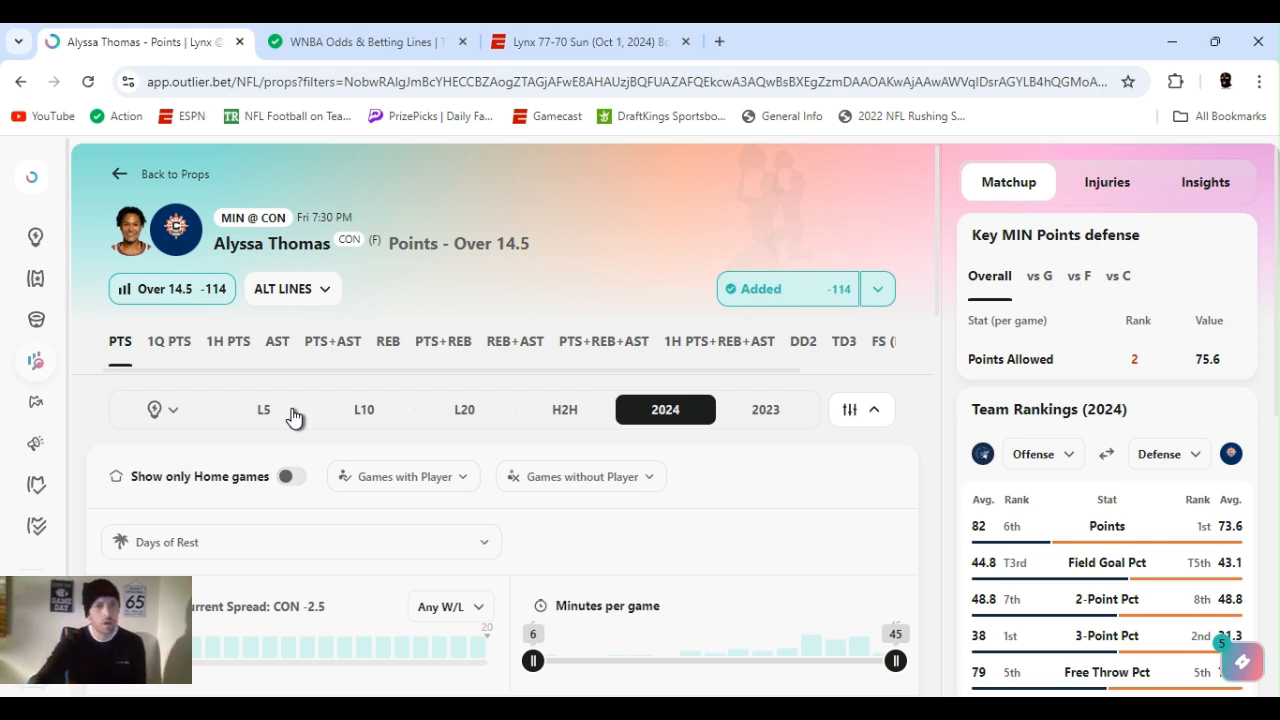
left_click(264, 408)
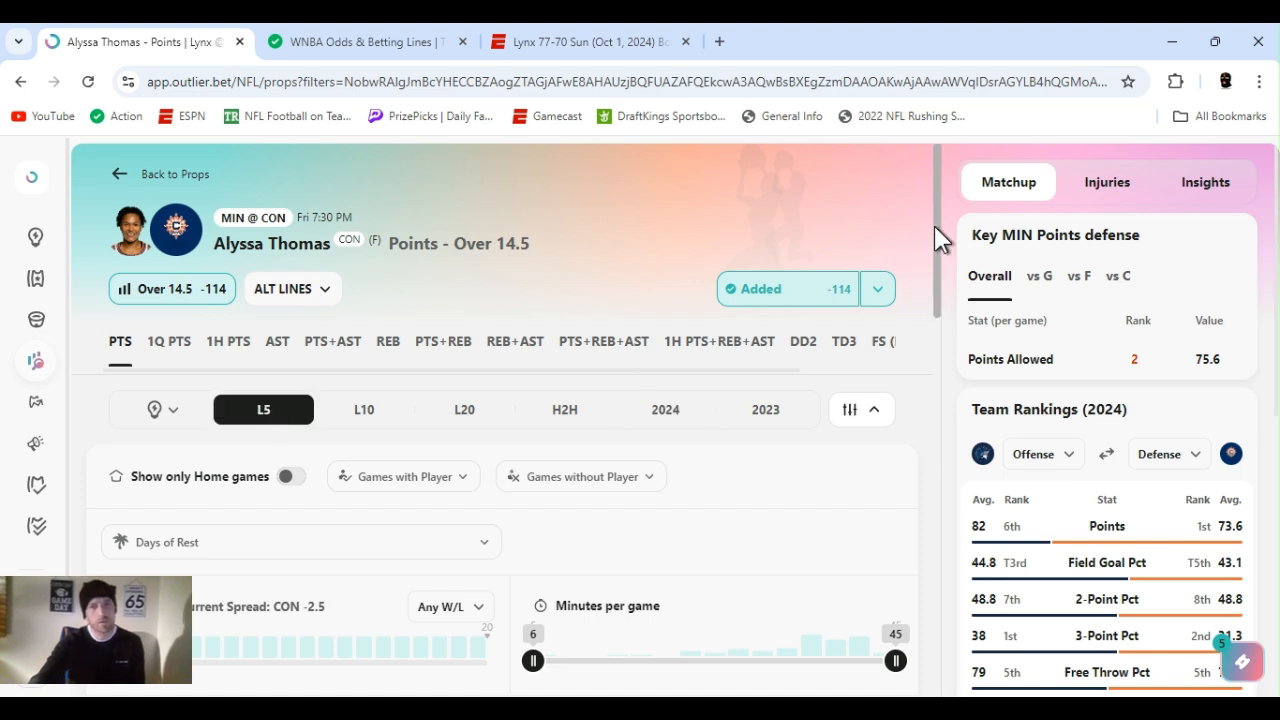
Step: Review her last-five-games points chart, 3 of 5 over
scroll("down", 3)
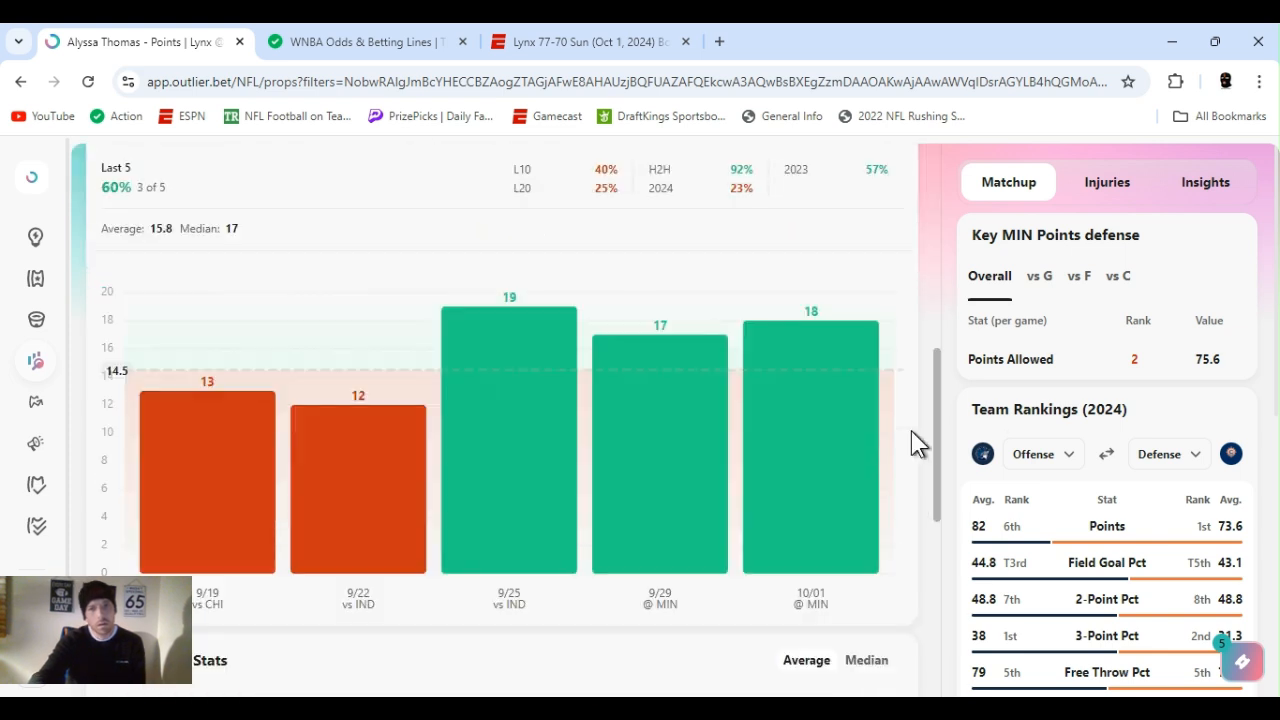
scroll("down", 3)
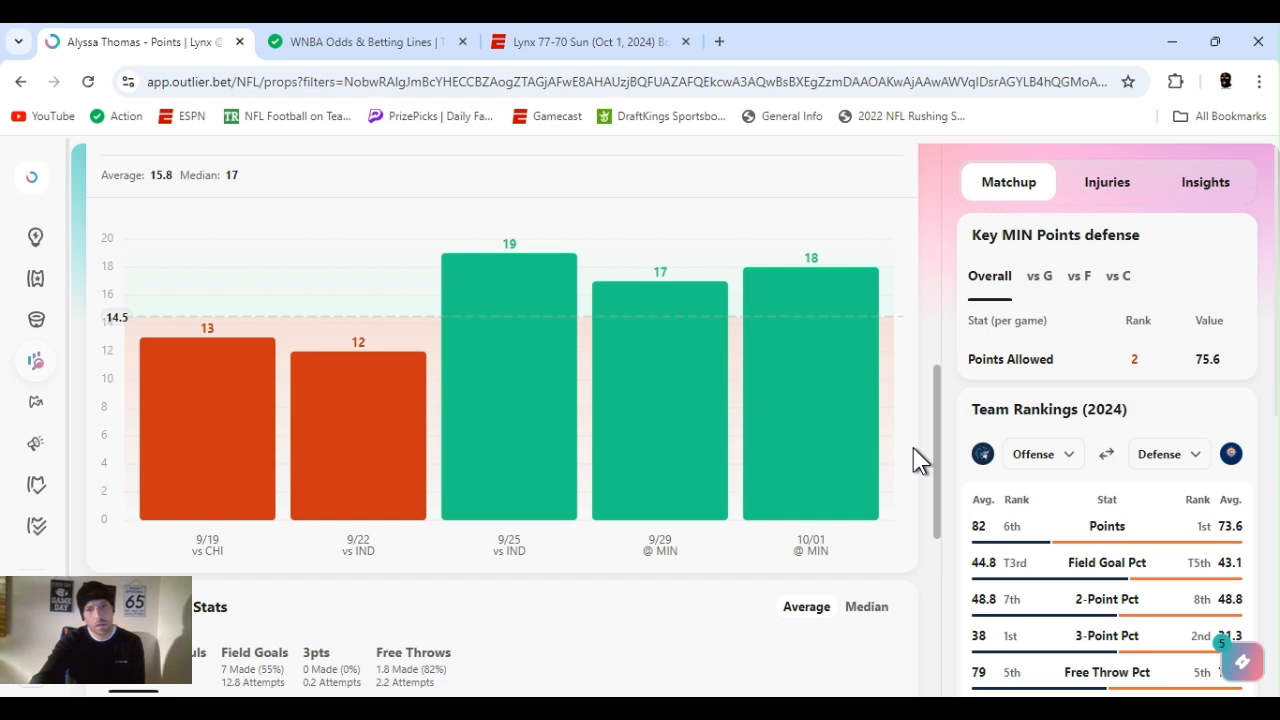
scroll("down", 3)
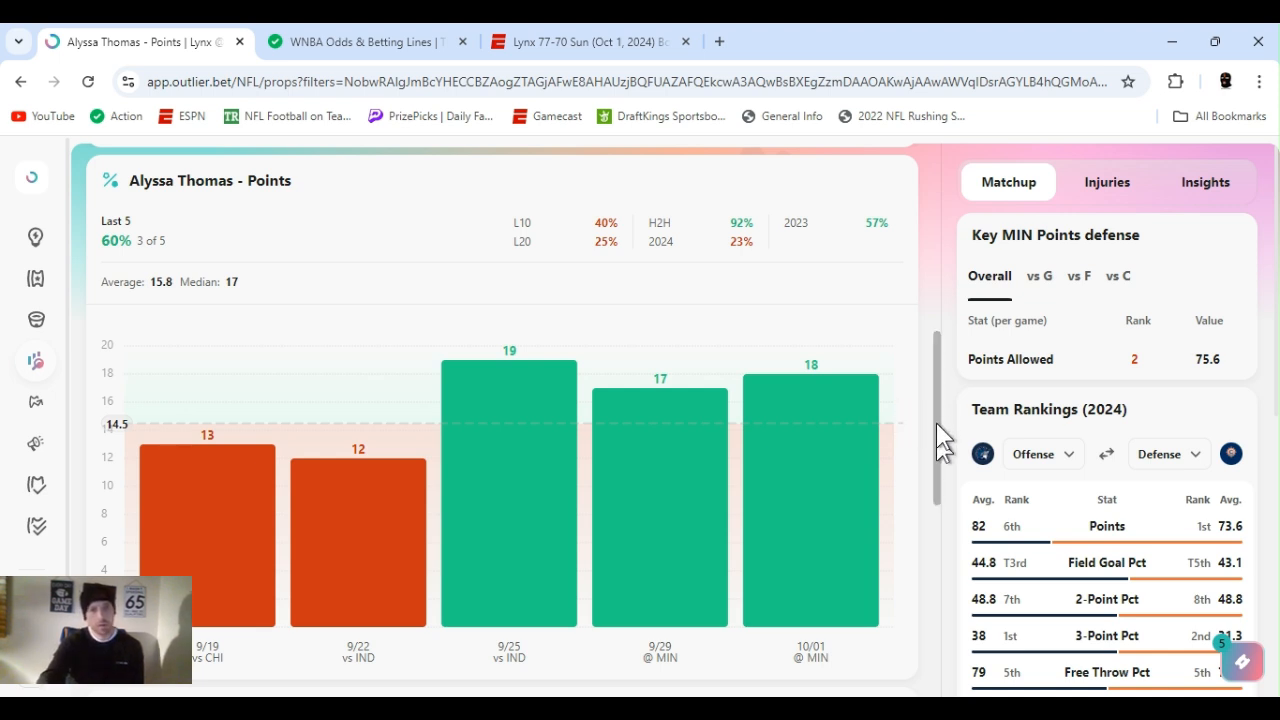
scroll("down", 3)
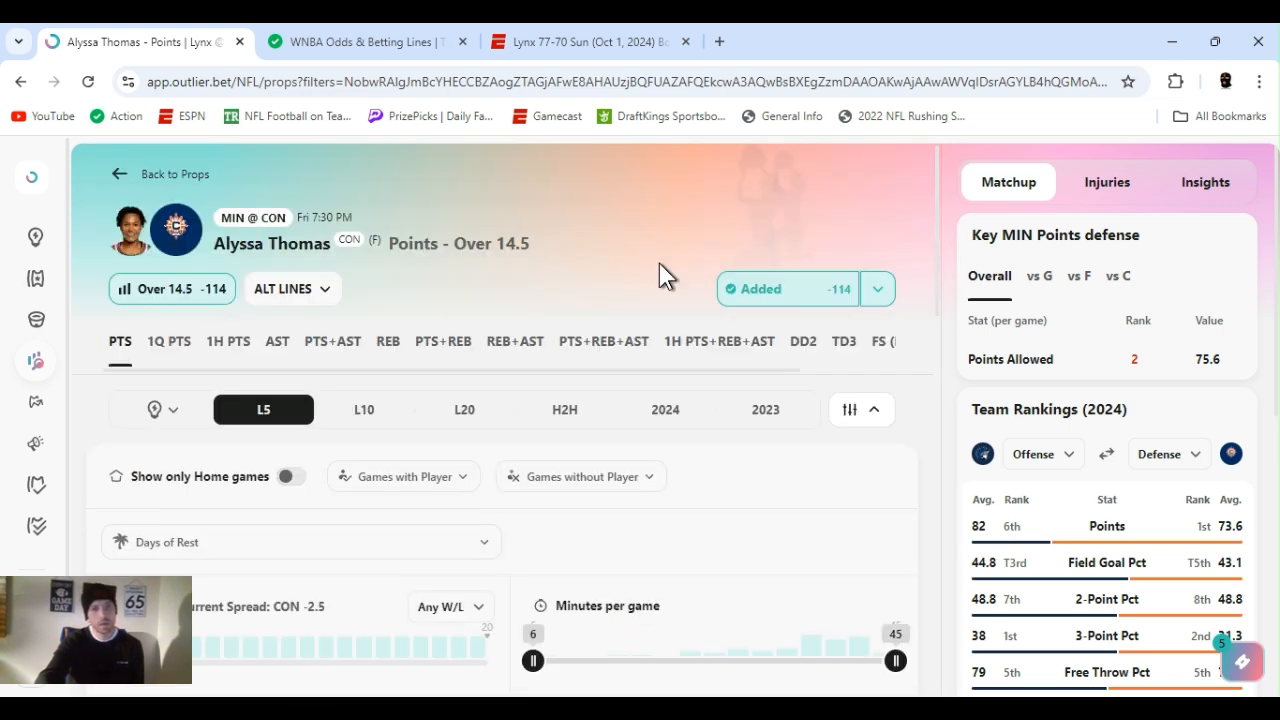
mouse_move(756, 650)
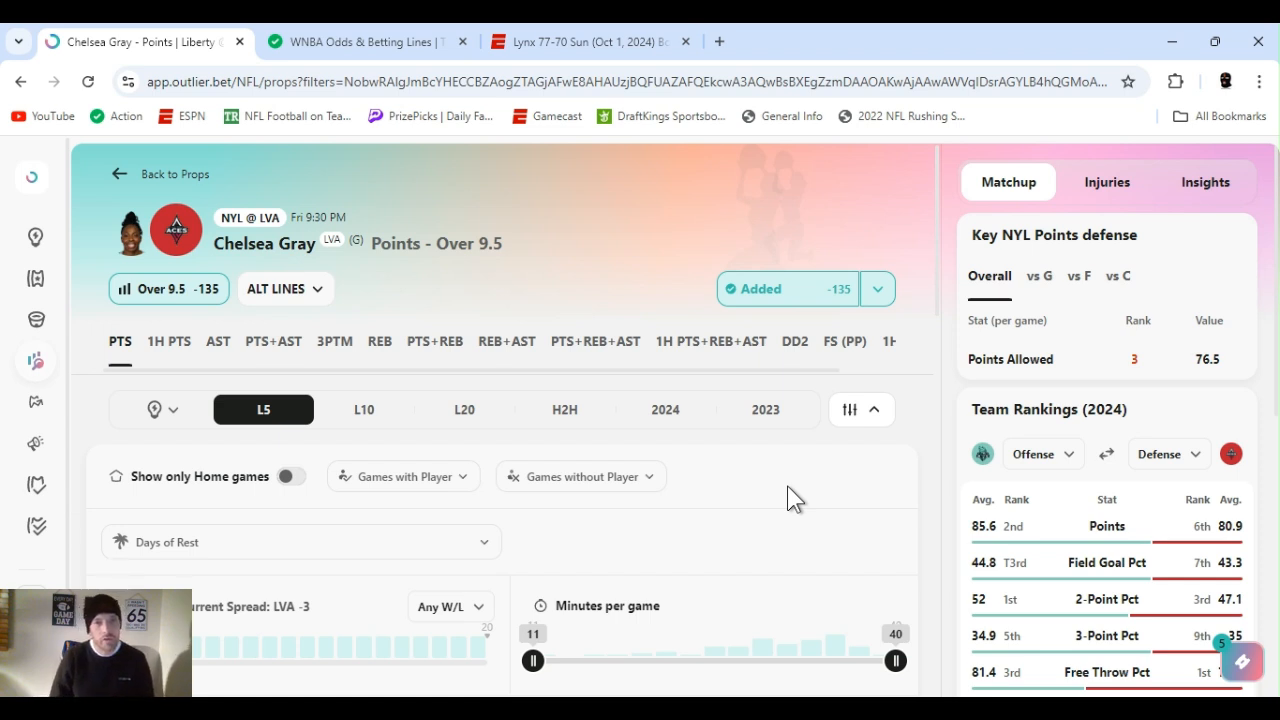
mouse_move(950, 232)
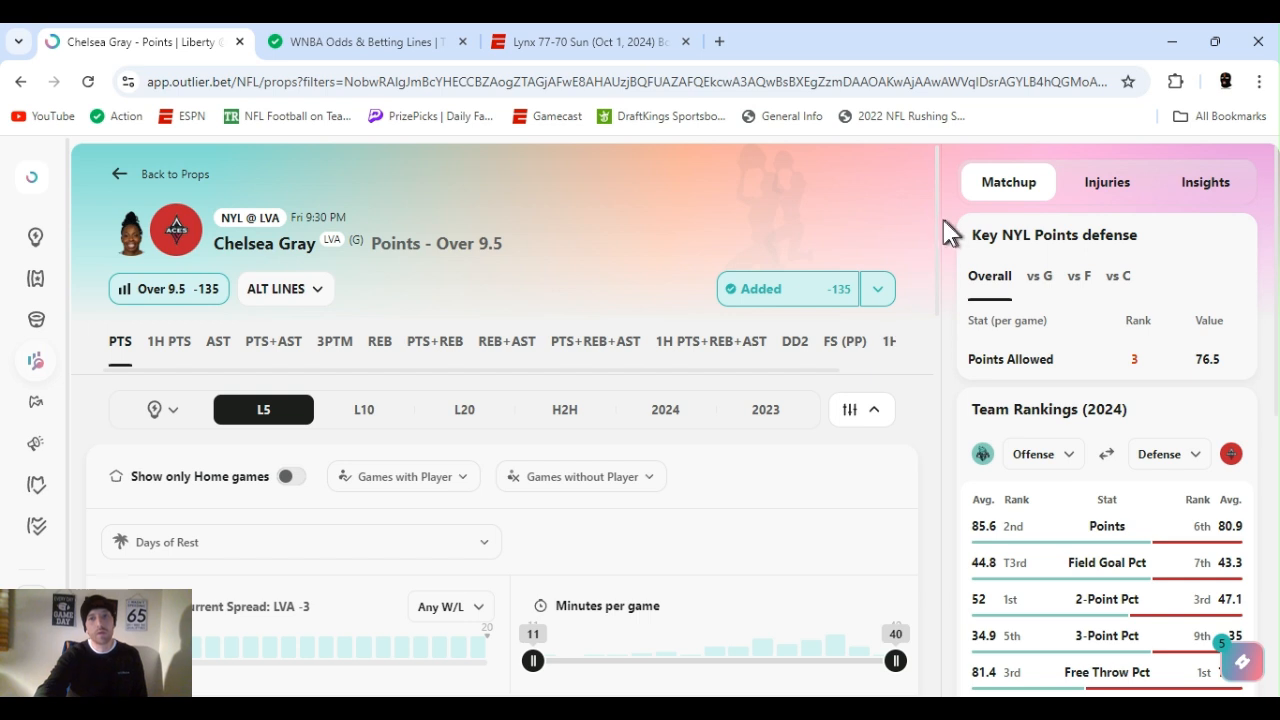
Step: Scroll through Chelsea Gray's Points Over 9.5 prop page, last five games 4 of 5 over
scroll("down", 3)
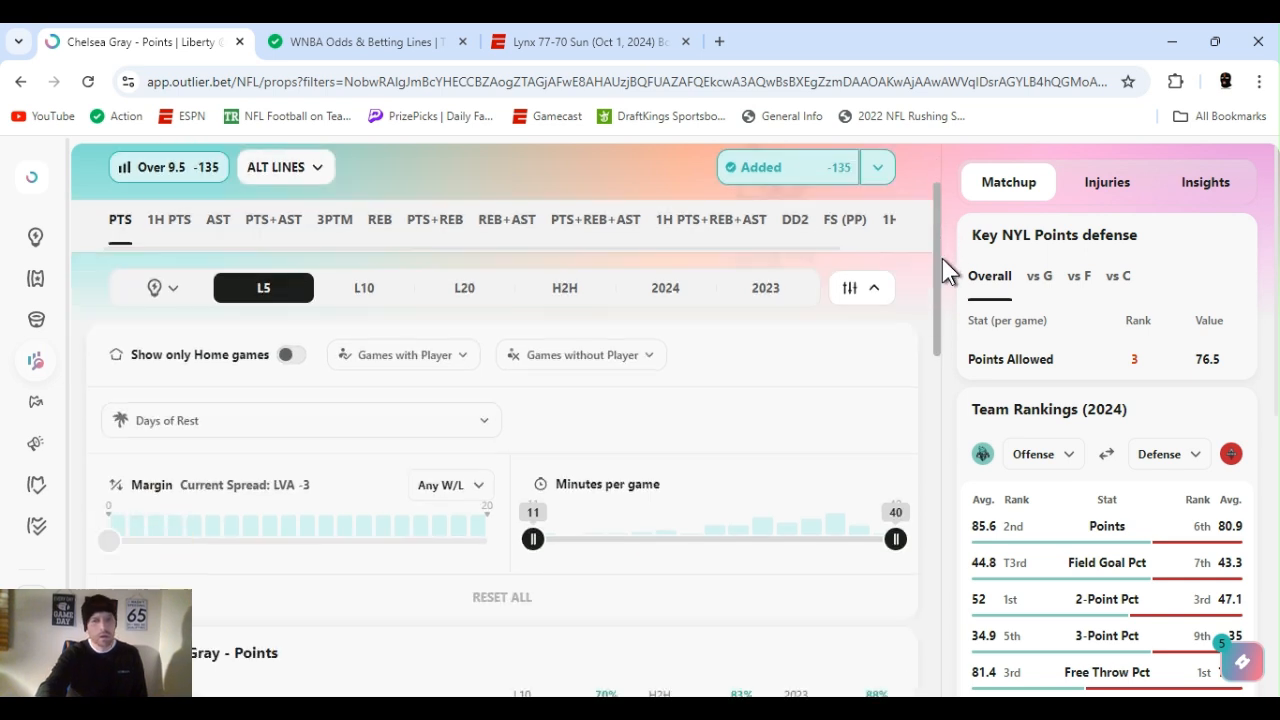
scroll("down", 3)
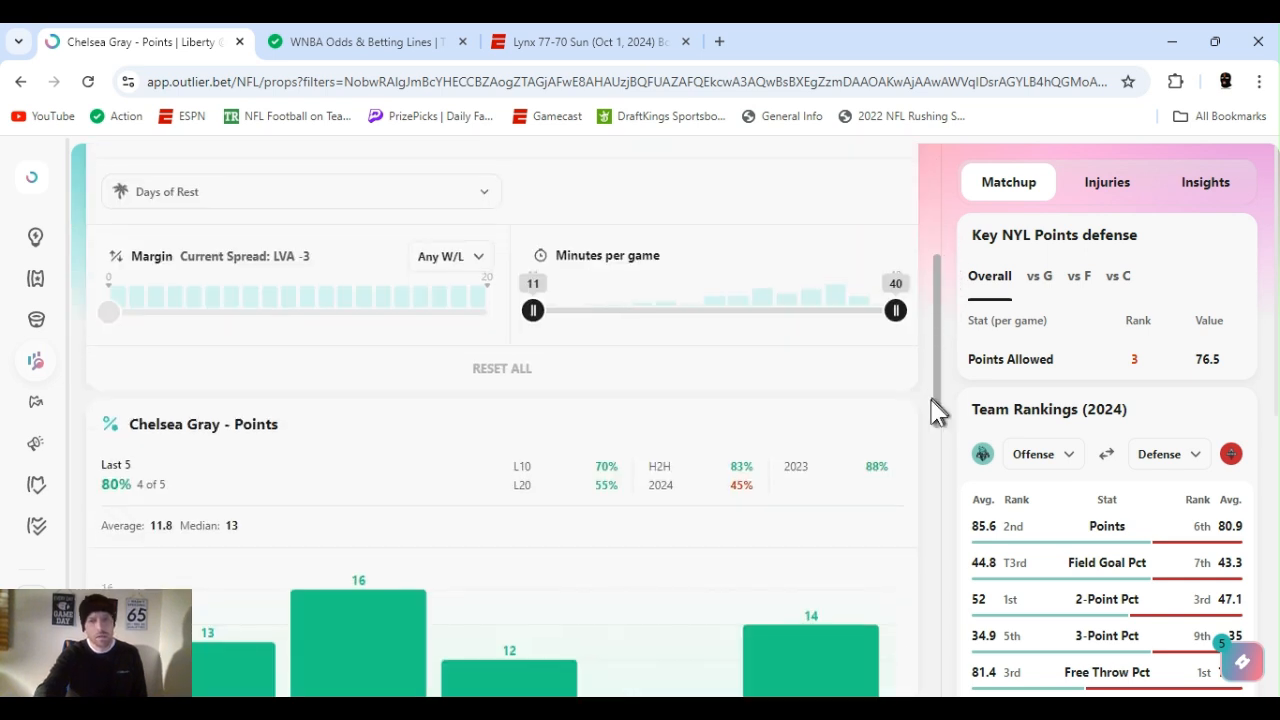
scroll("down", 3)
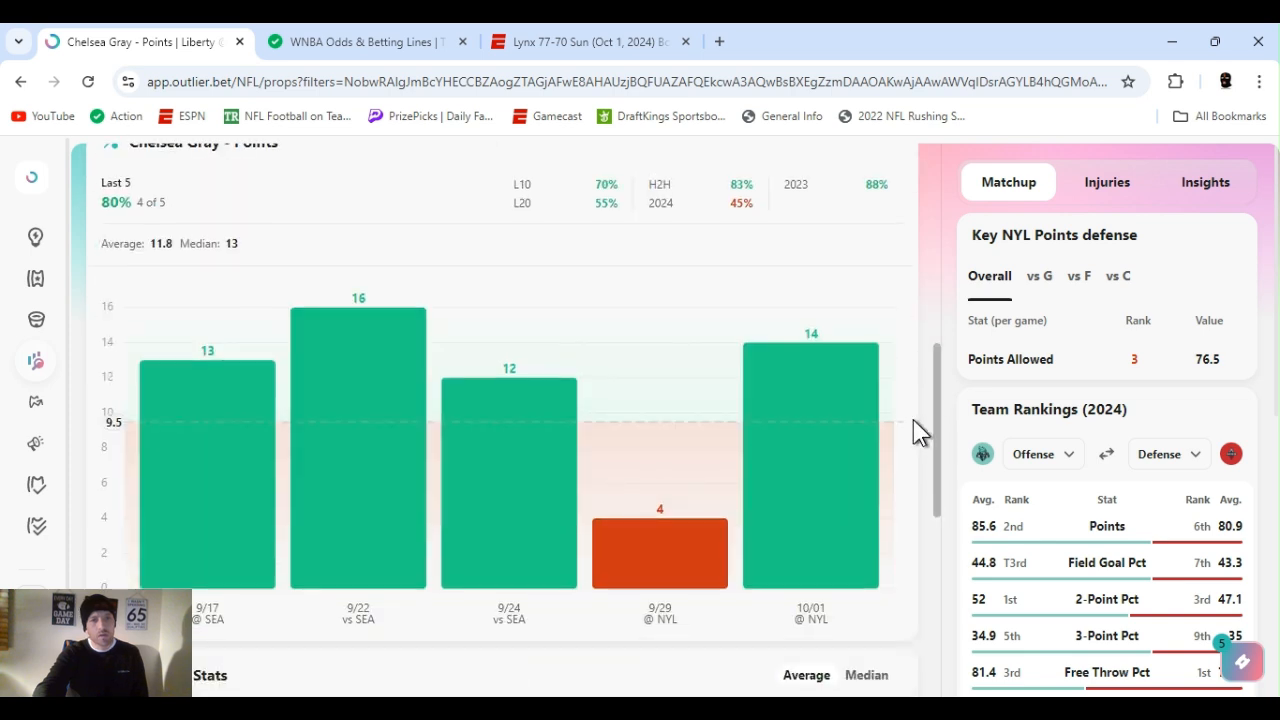
mouse_move(920, 460)
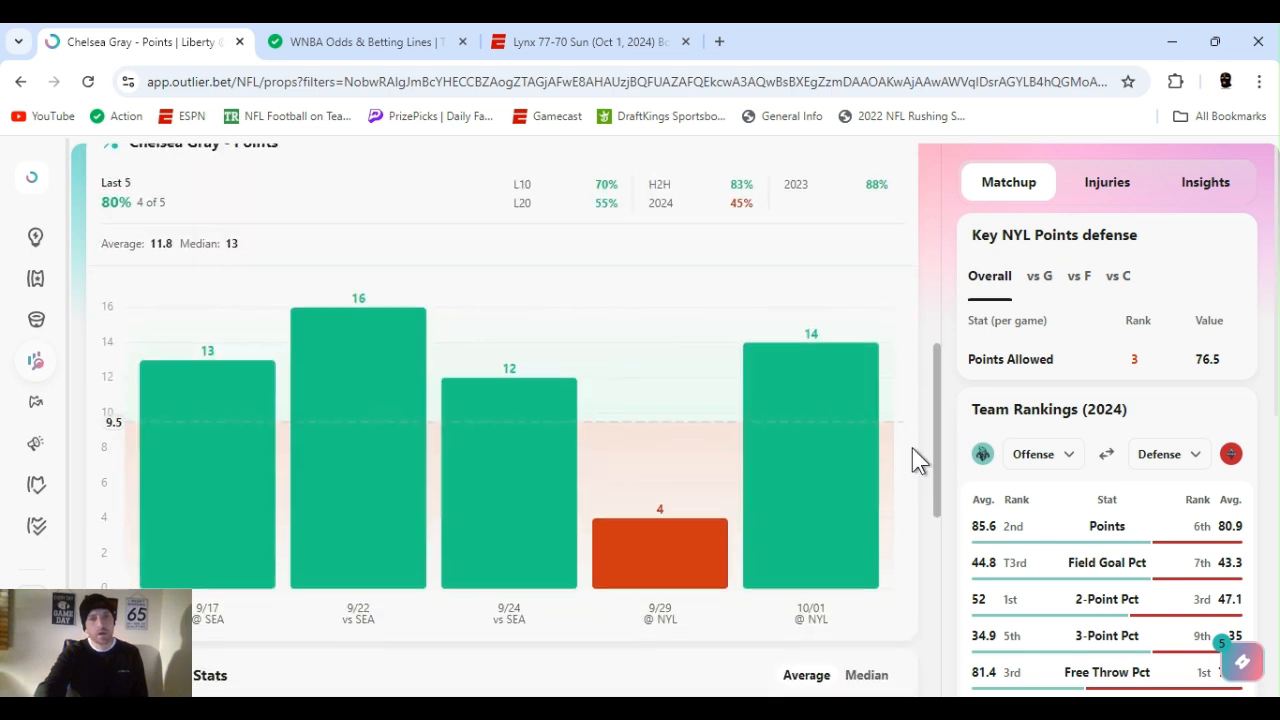
scroll("down", 3)
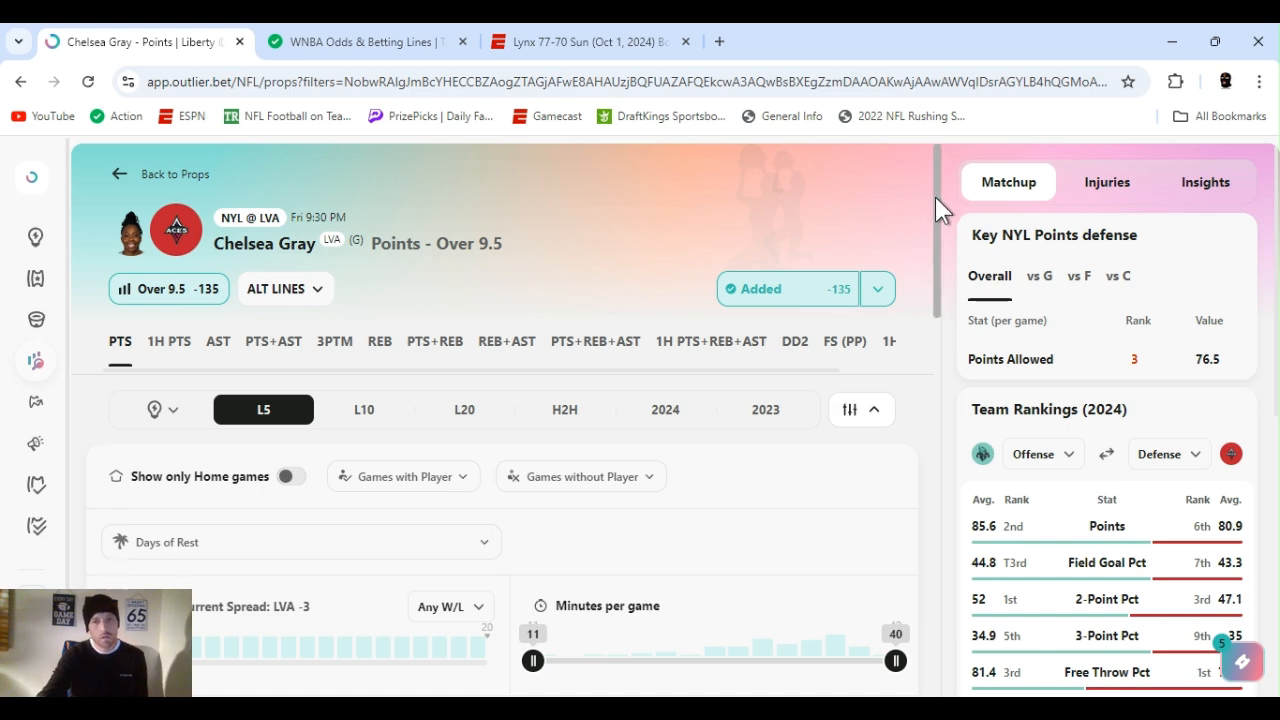
Step: Filter Chelsea Gray's game history to 2 days of rest, toggling home-games-only on then off
scroll("down", 3)
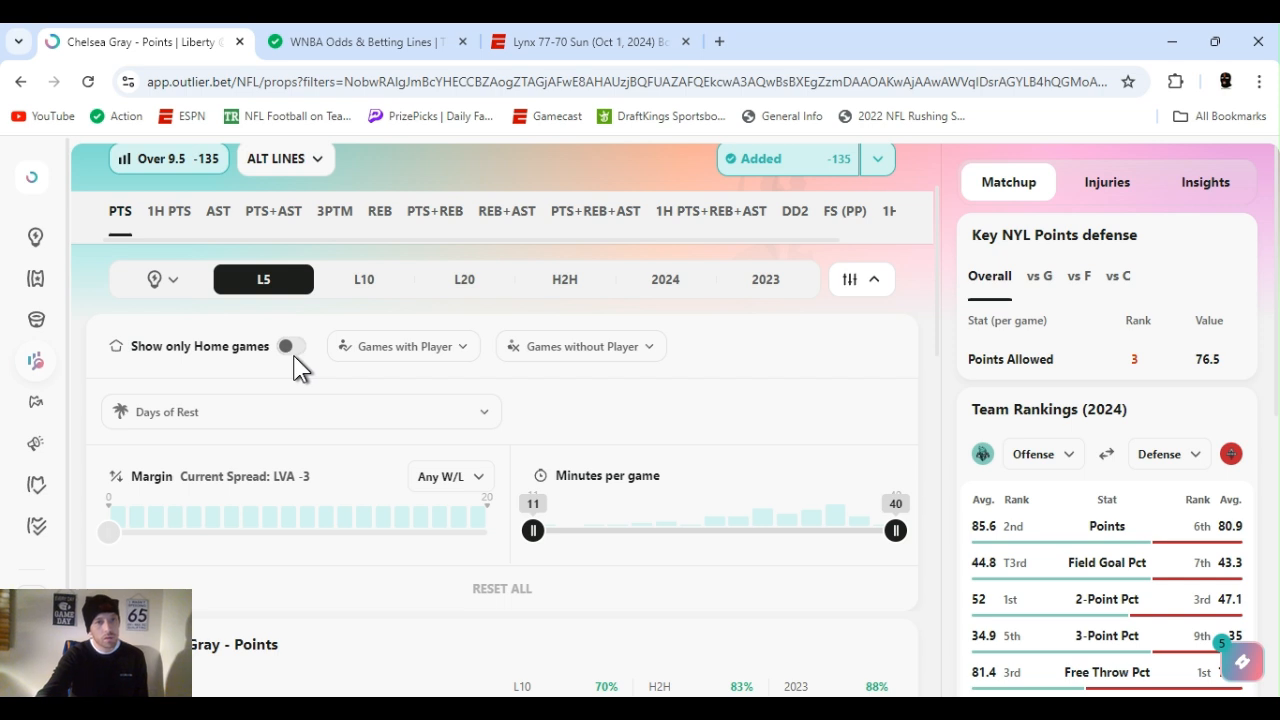
left_click(290, 346)
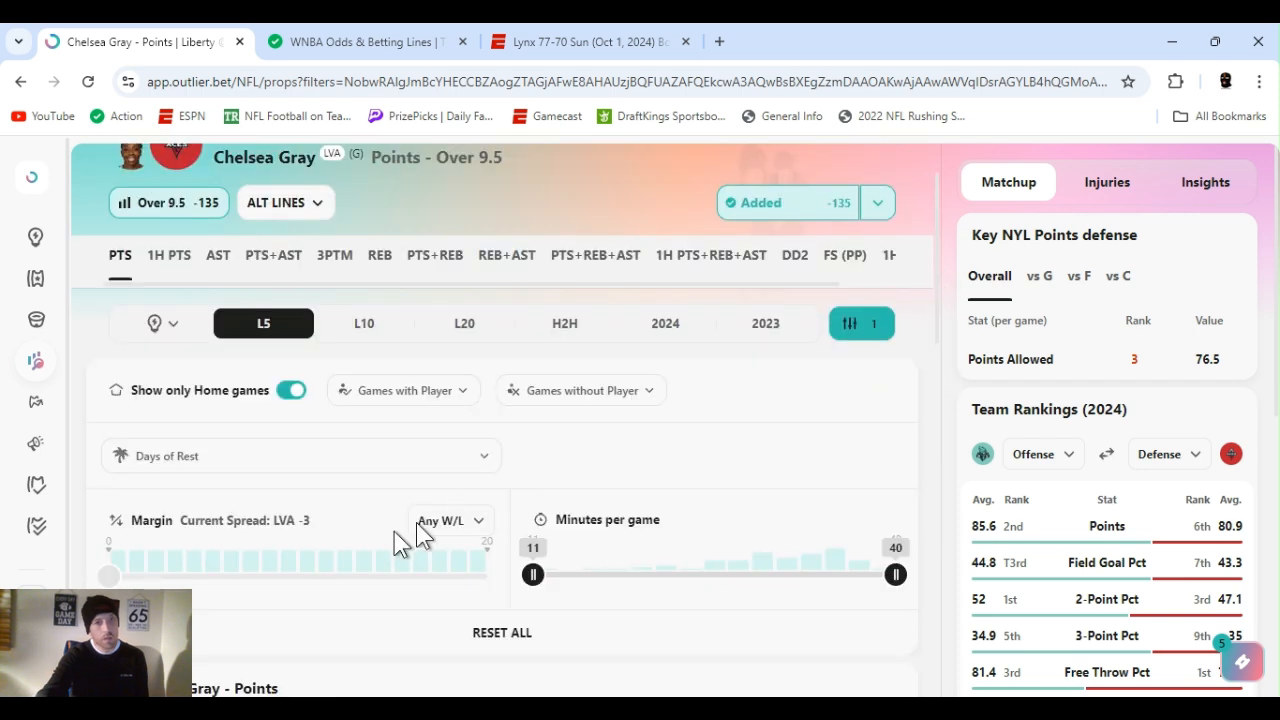
left_click(300, 456)
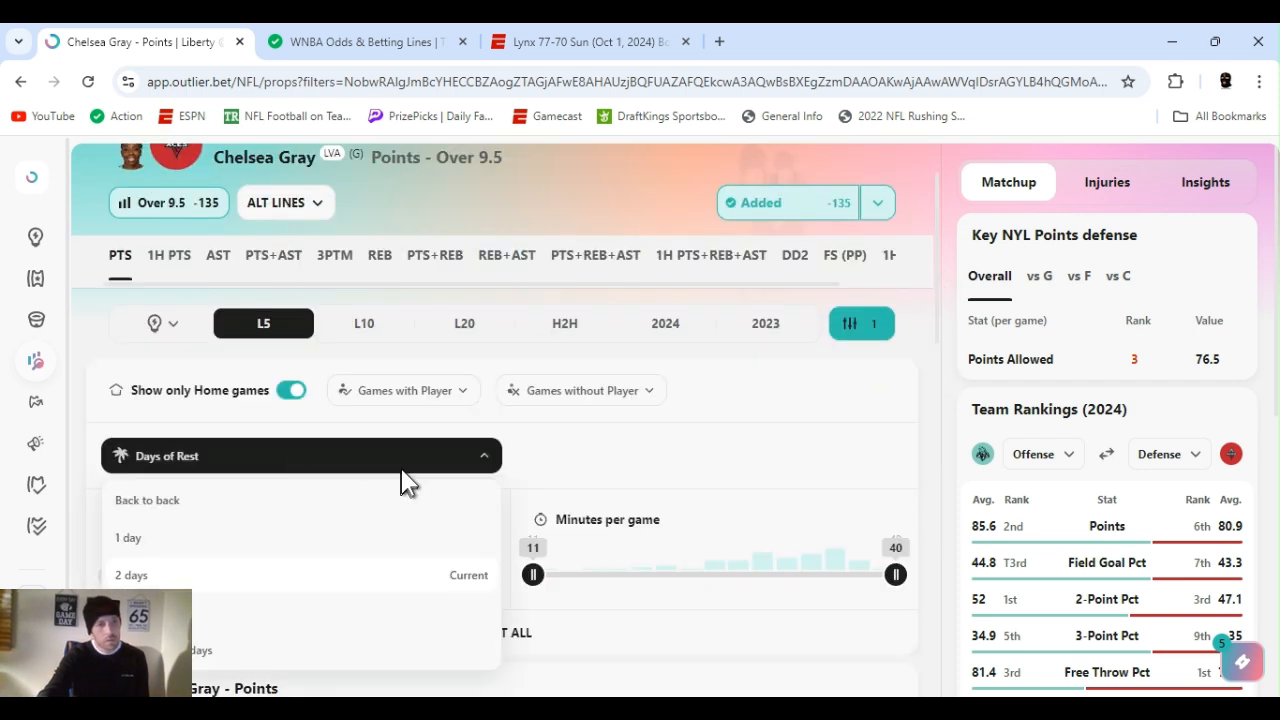
left_click(132, 574)
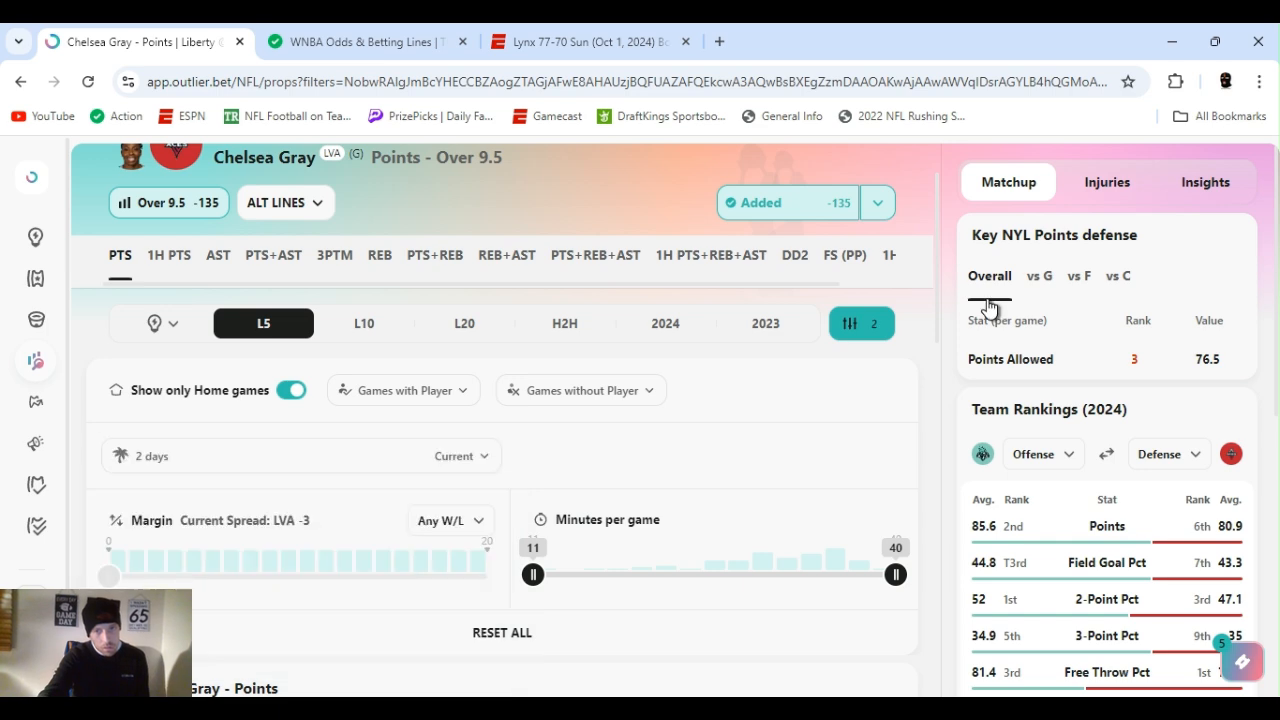
scroll("down", 3)
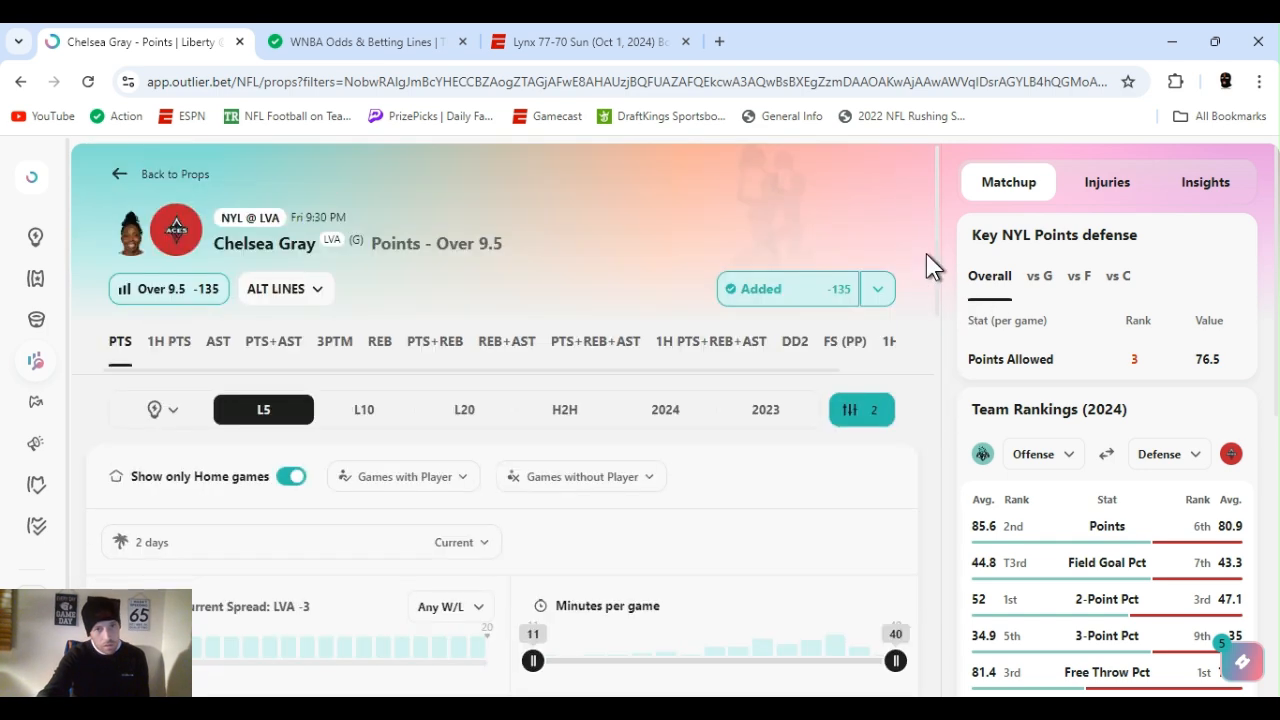
left_click(292, 476)
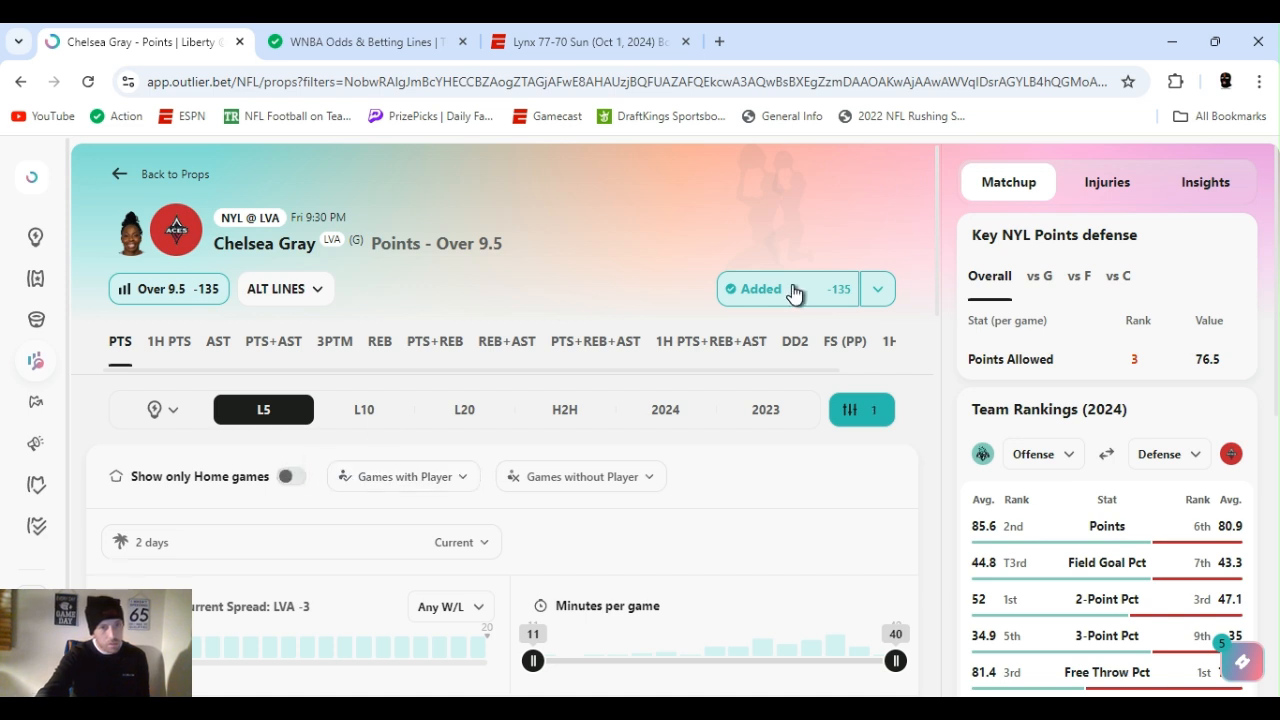
mouse_move(910, 198)
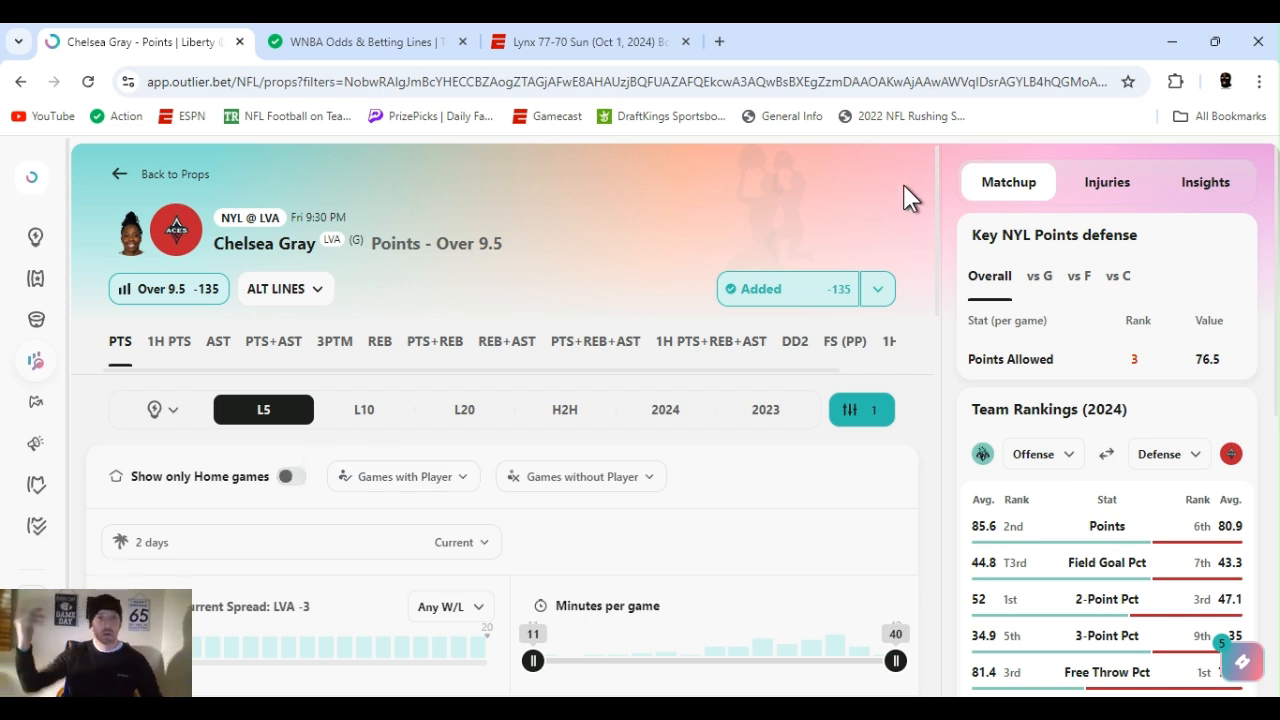
mouse_move(704, 512)
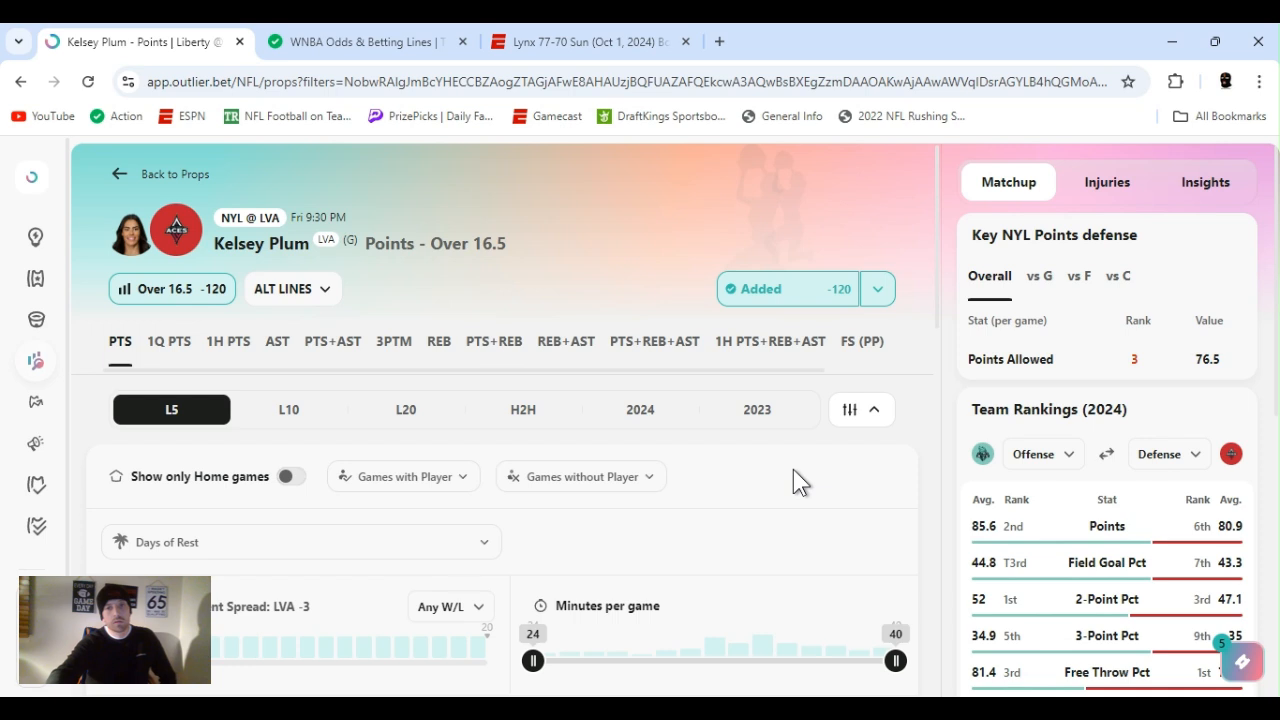
Step: Check Kelsey Plum's Over 16.5 sportsbook odds and review her L5 chart, 3 of 5 over
left_click(876, 288)
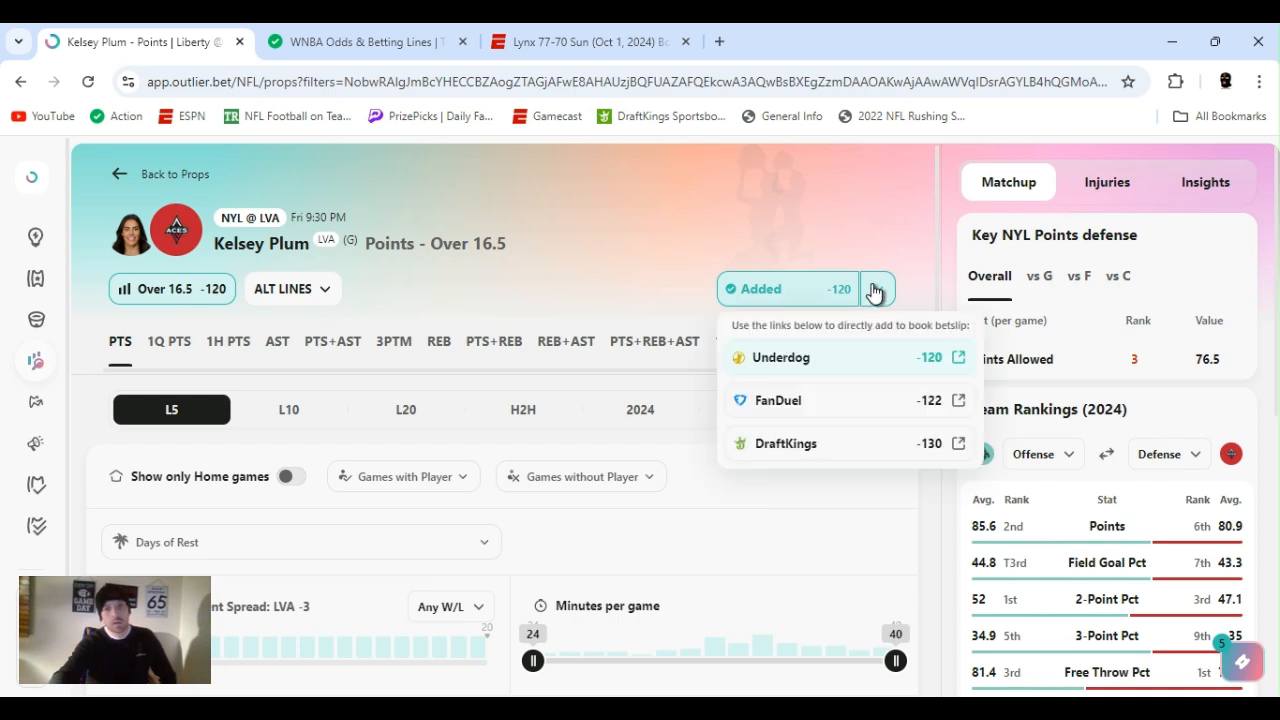
mouse_move(876, 298)
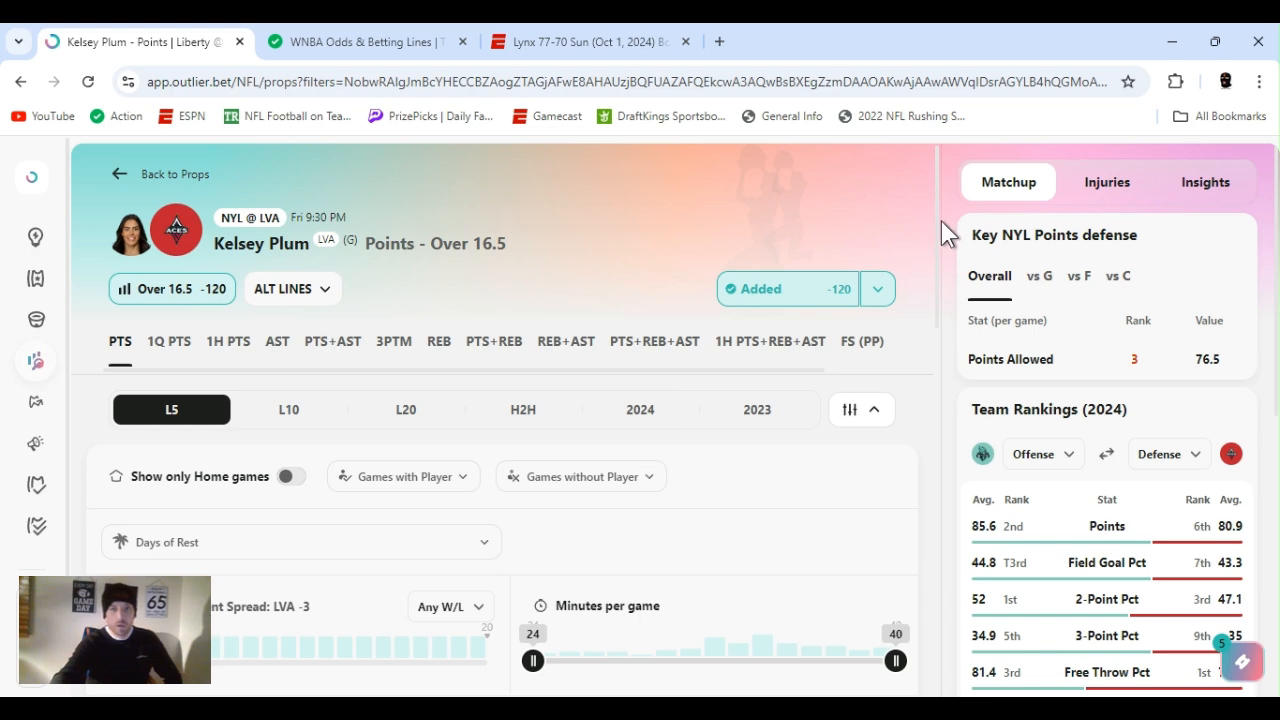
scroll("down", 3)
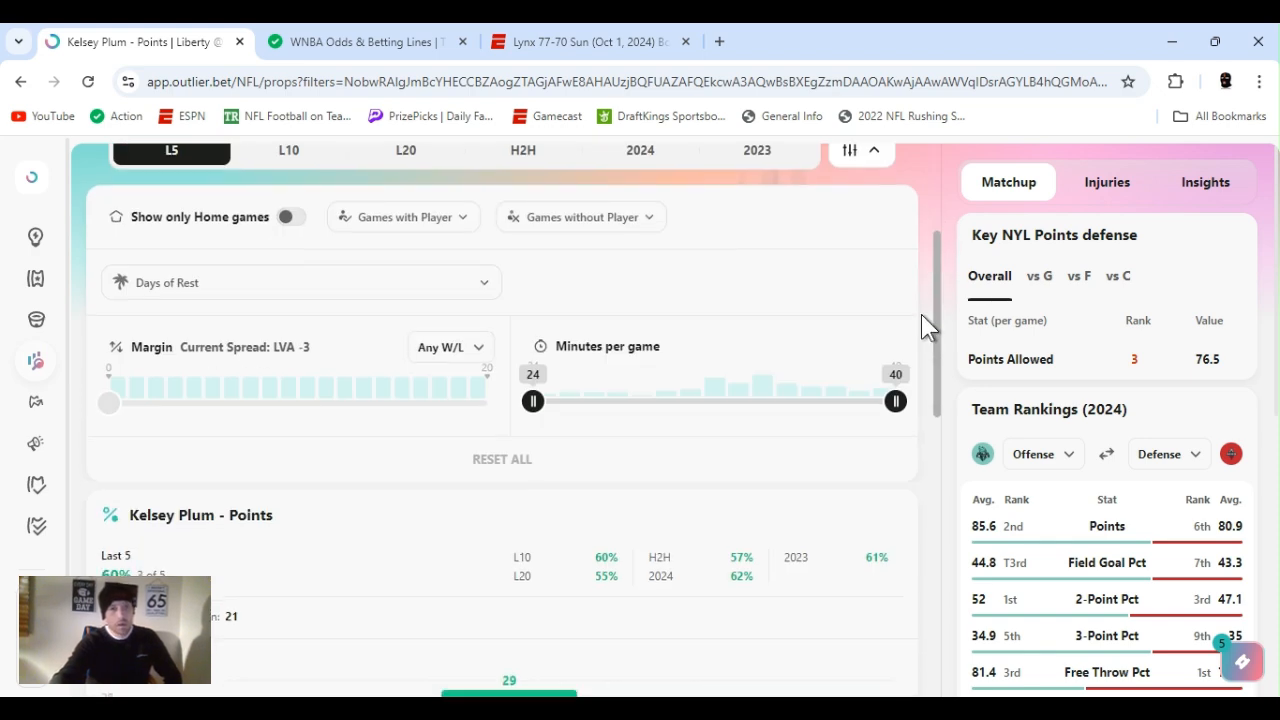
scroll("down", 3)
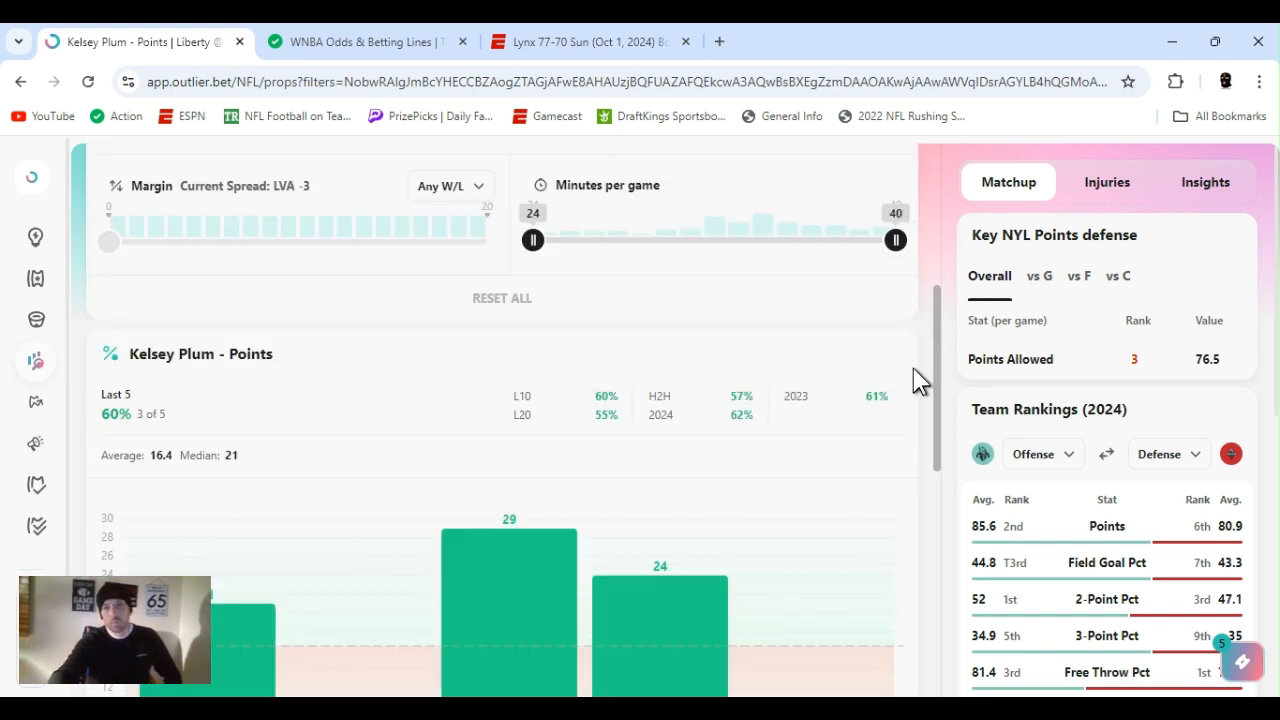
scroll("down", 3)
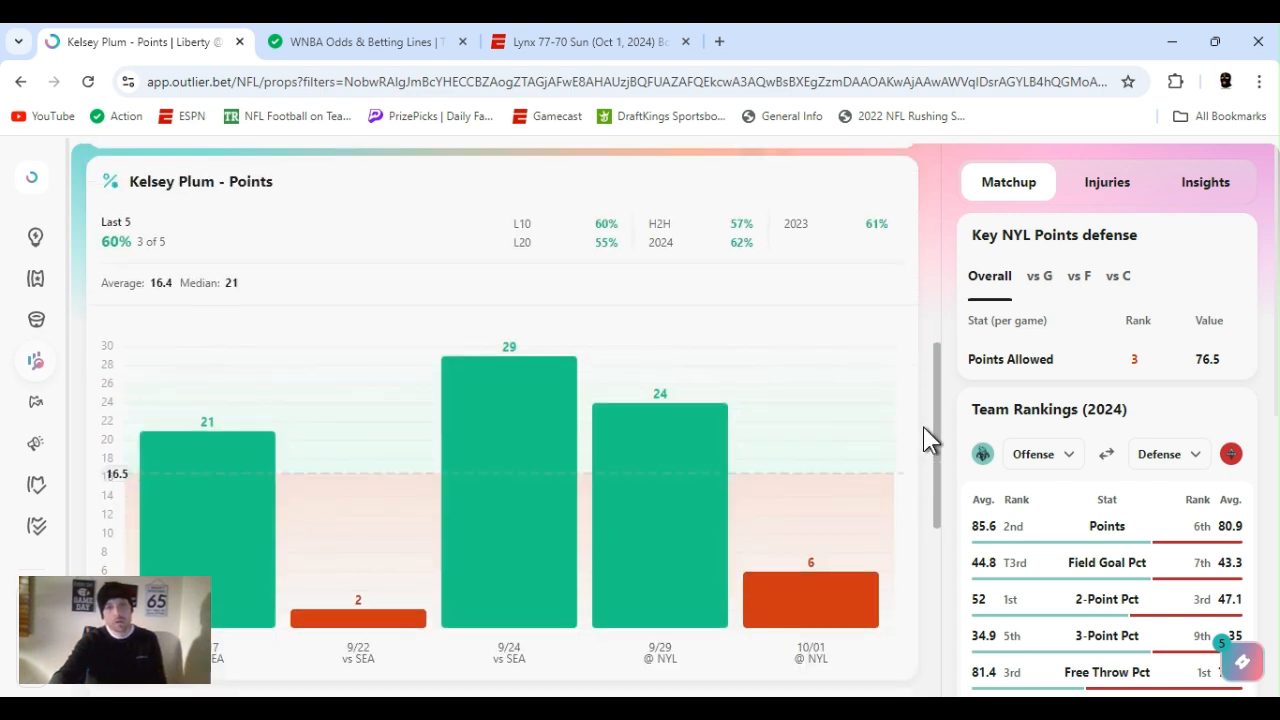
scroll("down", 3)
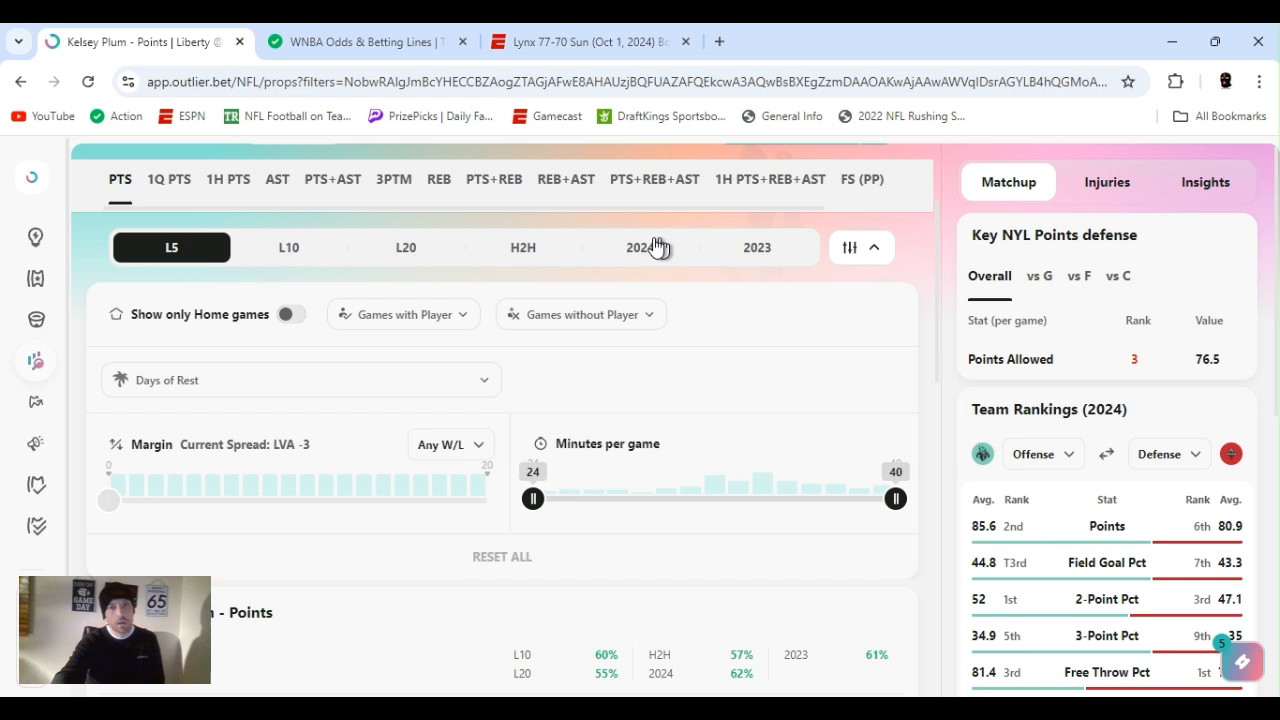
Step: Show Kelsey Plum's 2024 season hit chart, 26 of 42 games over 16.5 points
left_click(640, 248)
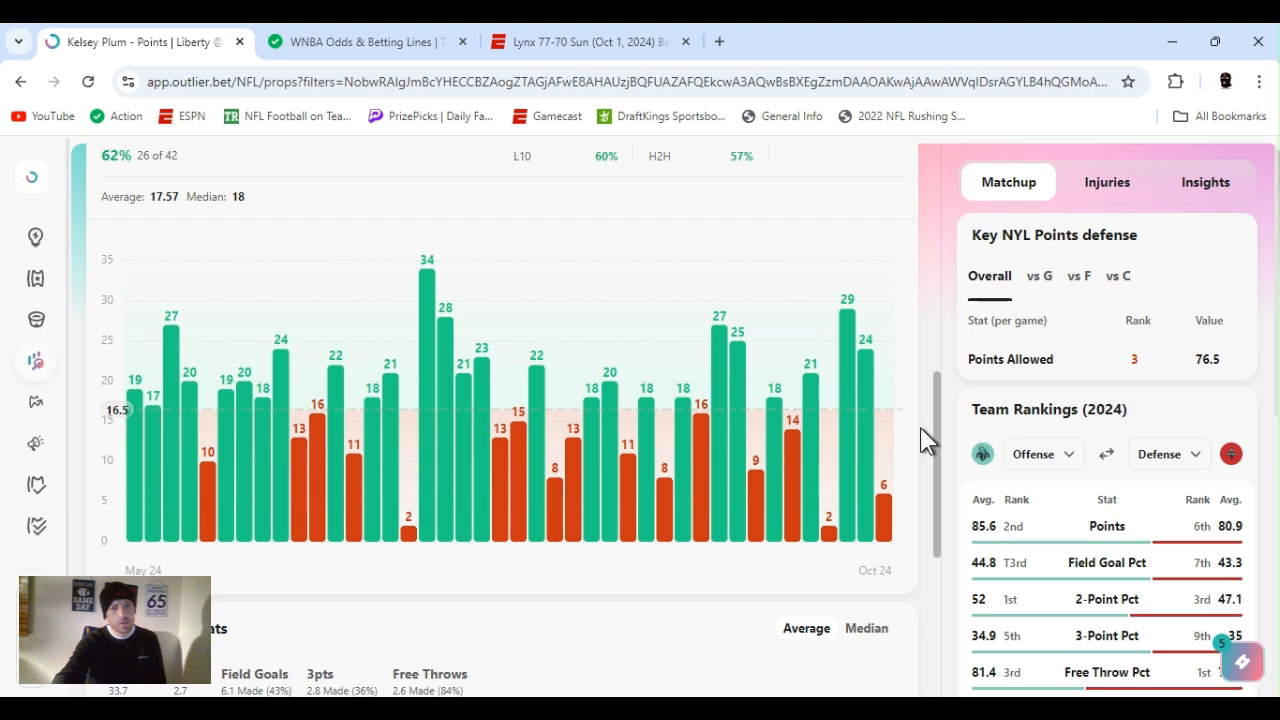
scroll("down", 3)
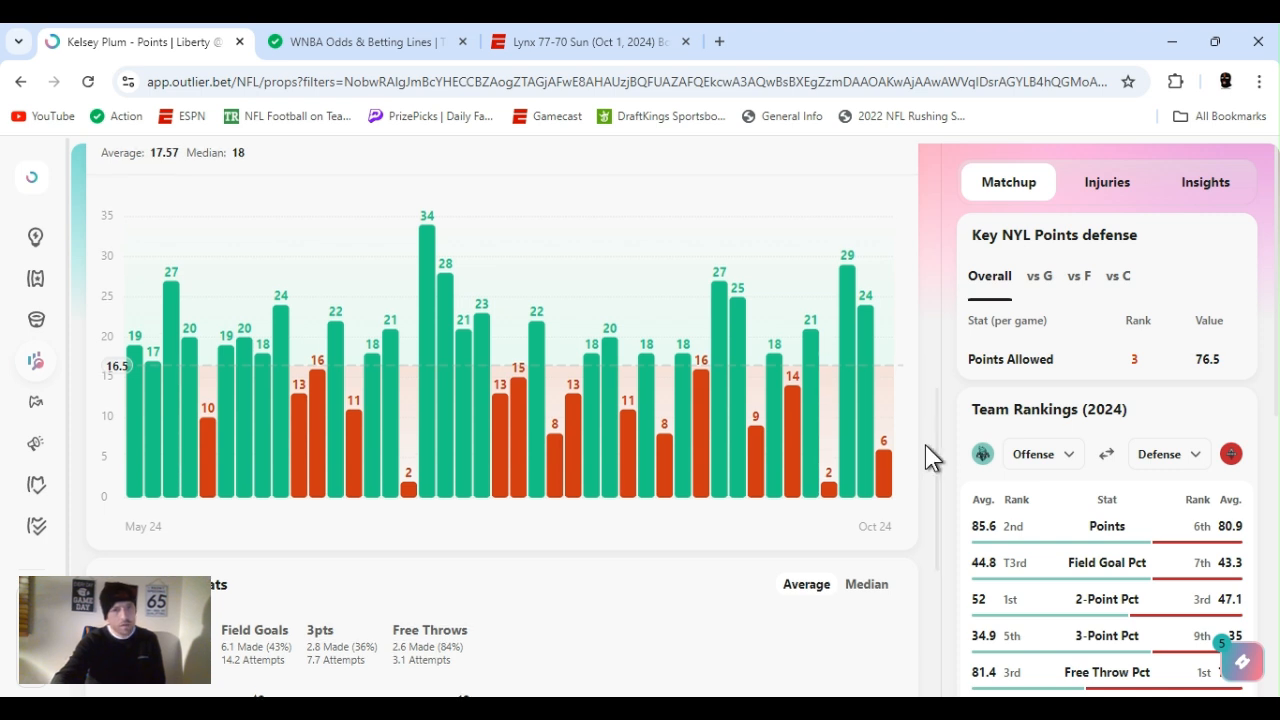
mouse_move(408, 460)
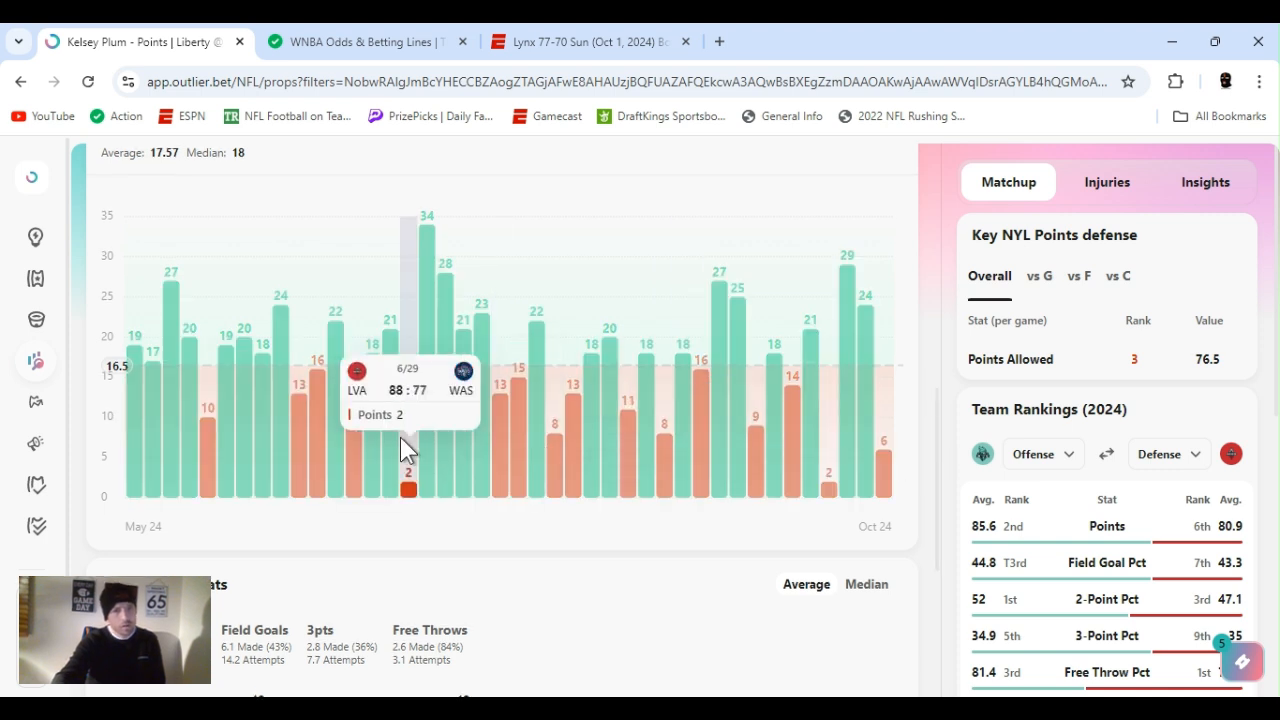
mouse_move(228, 470)
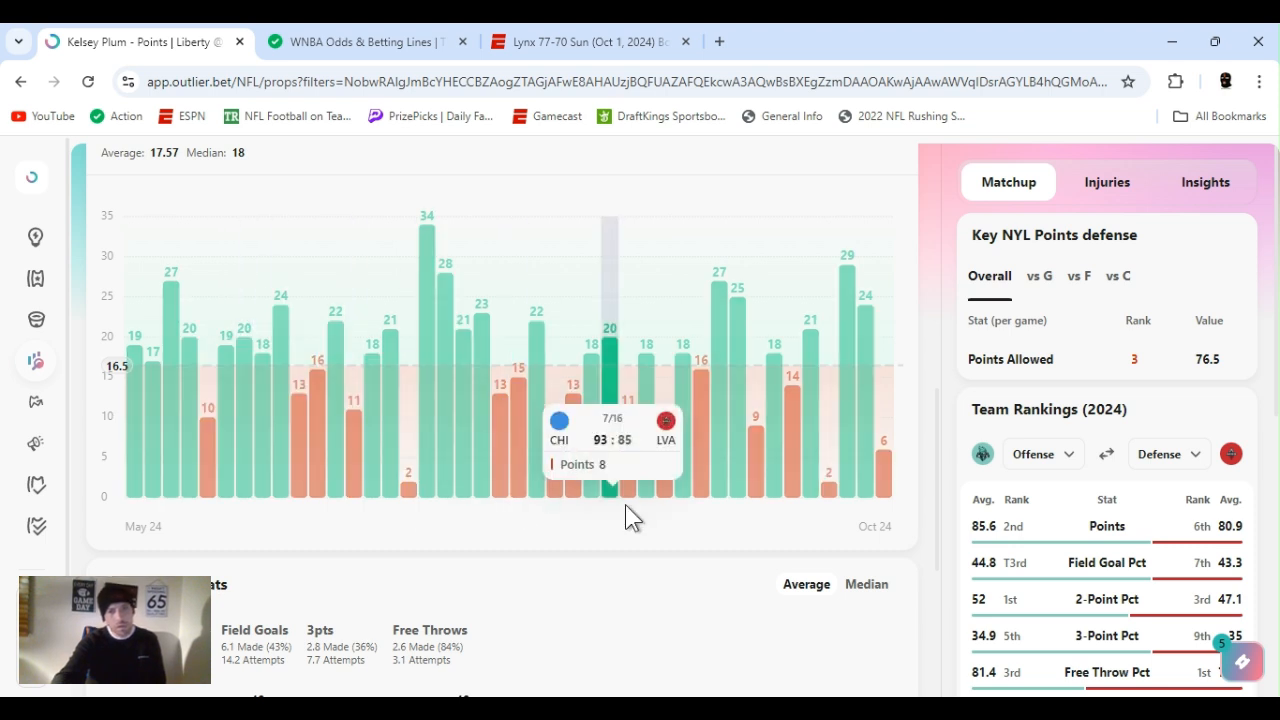
mouse_move(828, 490)
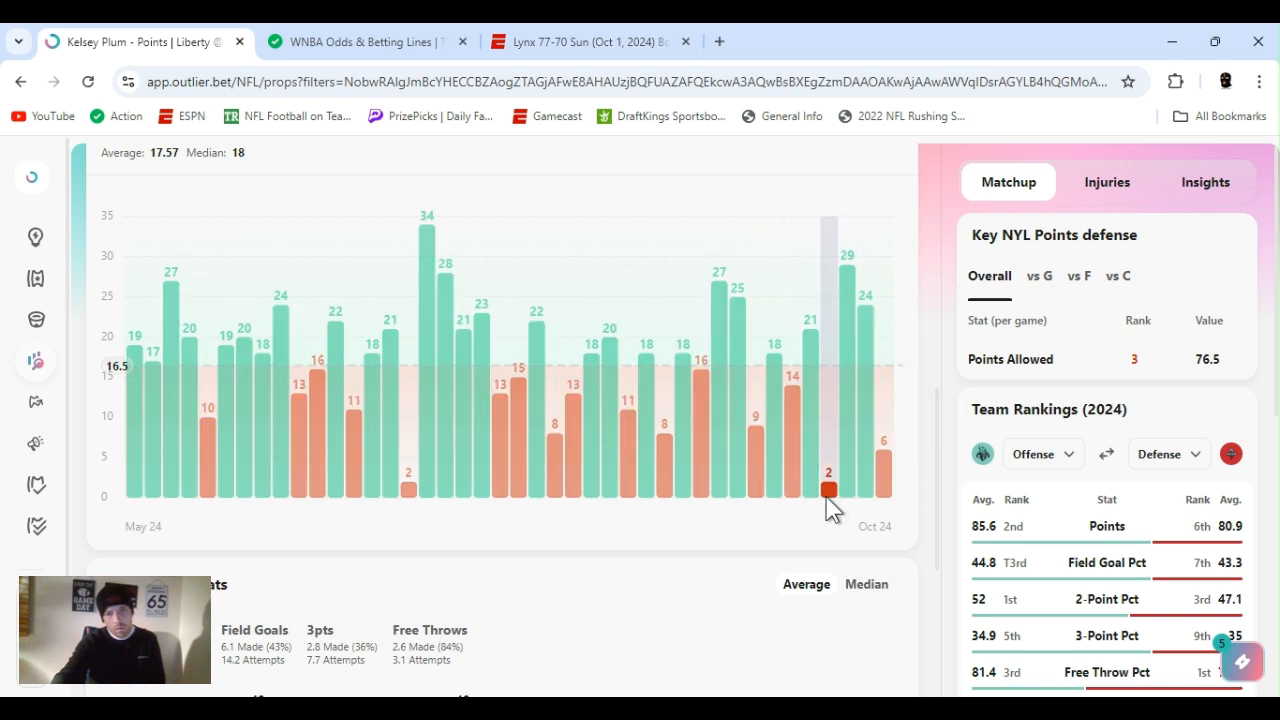
mouse_move(856, 490)
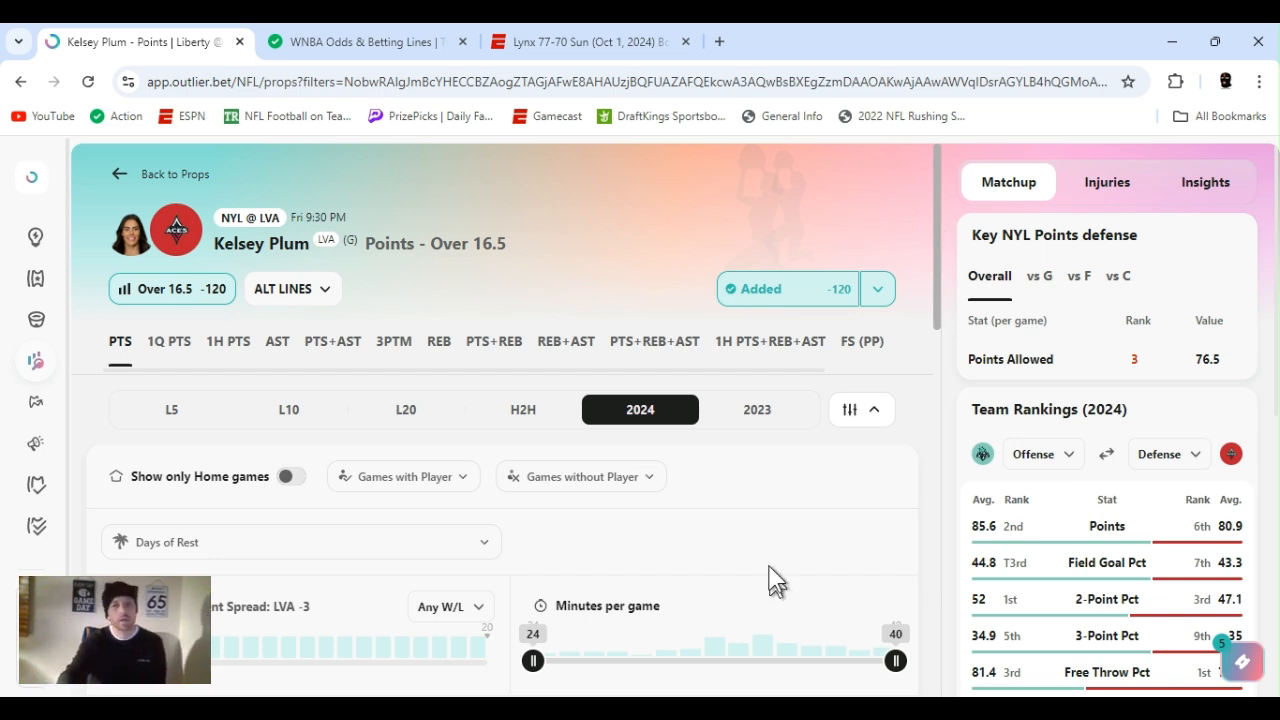
mouse_move(828, 612)
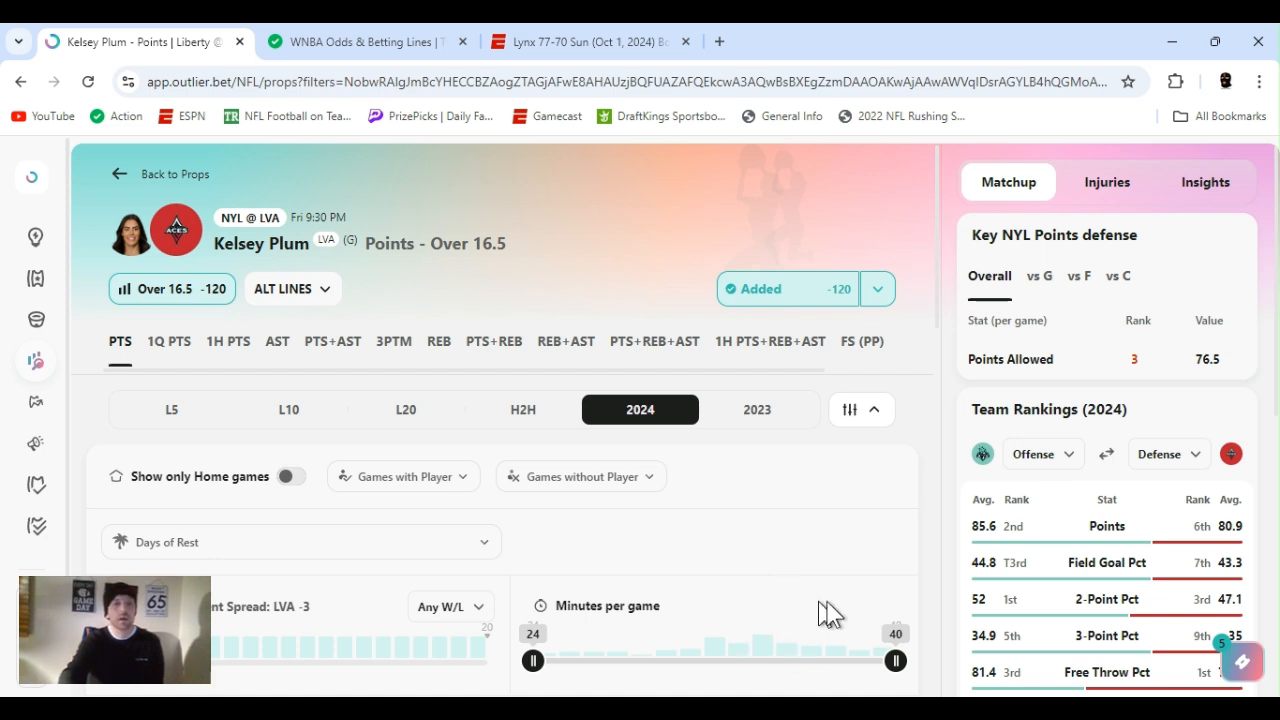